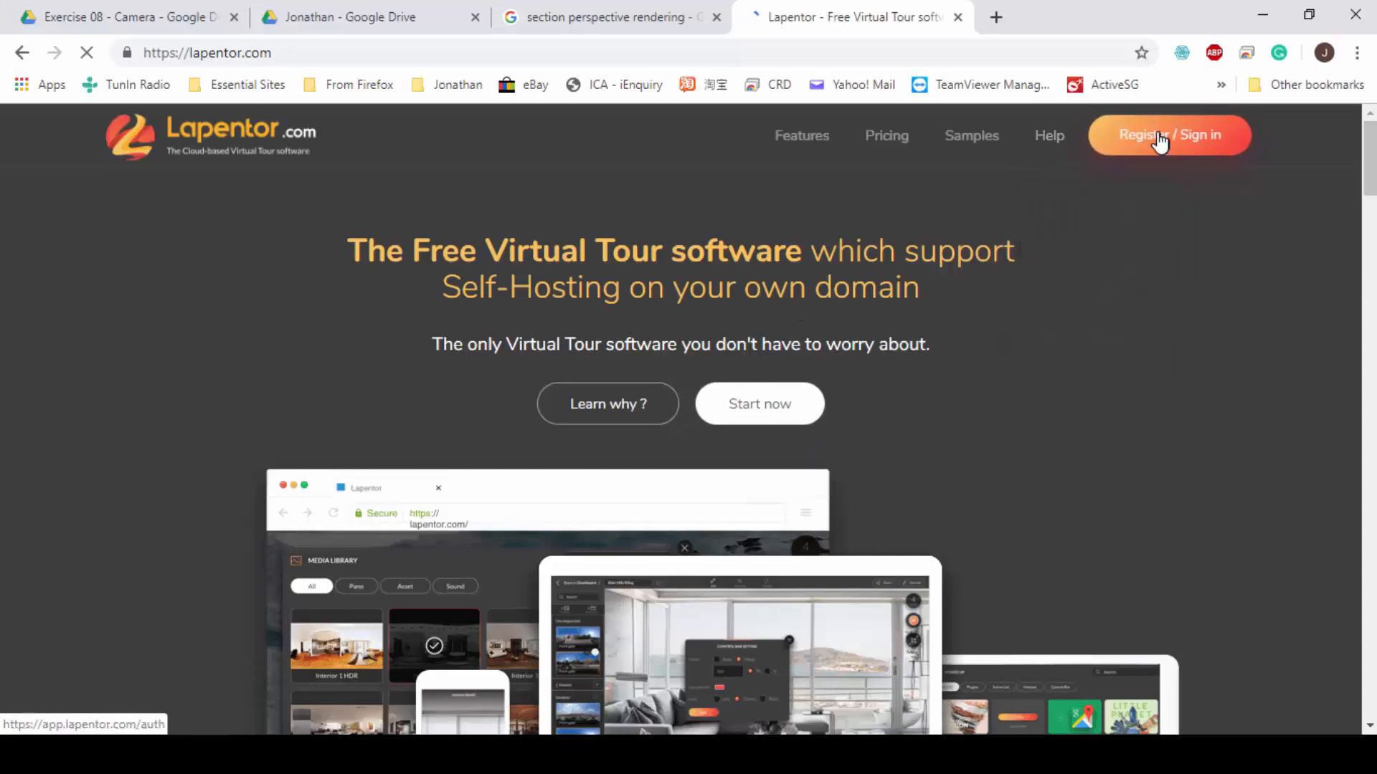
- Sign in to the Lapentor account with username and password to reach the projects dashboard
{"action": "left_click", "coordinate": [1167, 135]}
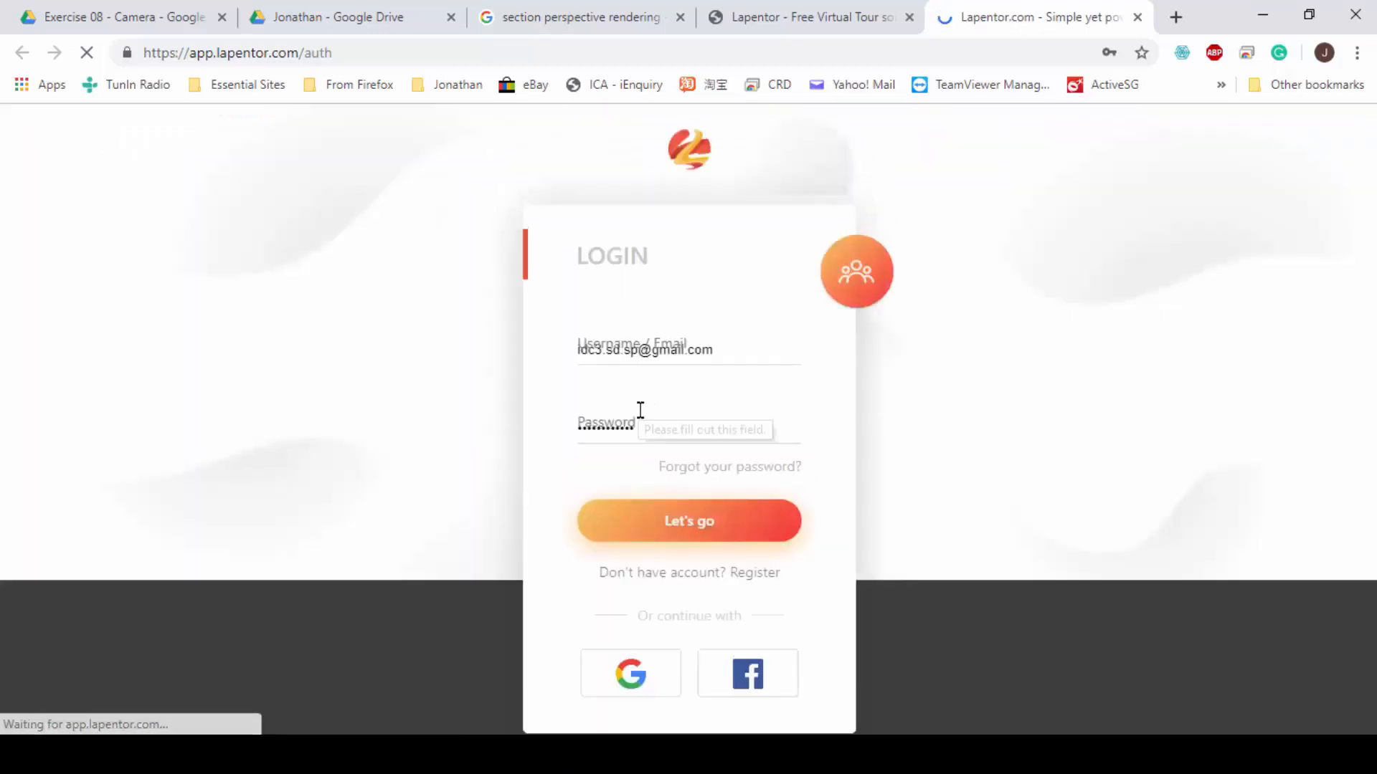
{"action": "left_click", "coordinate": [688, 519]}
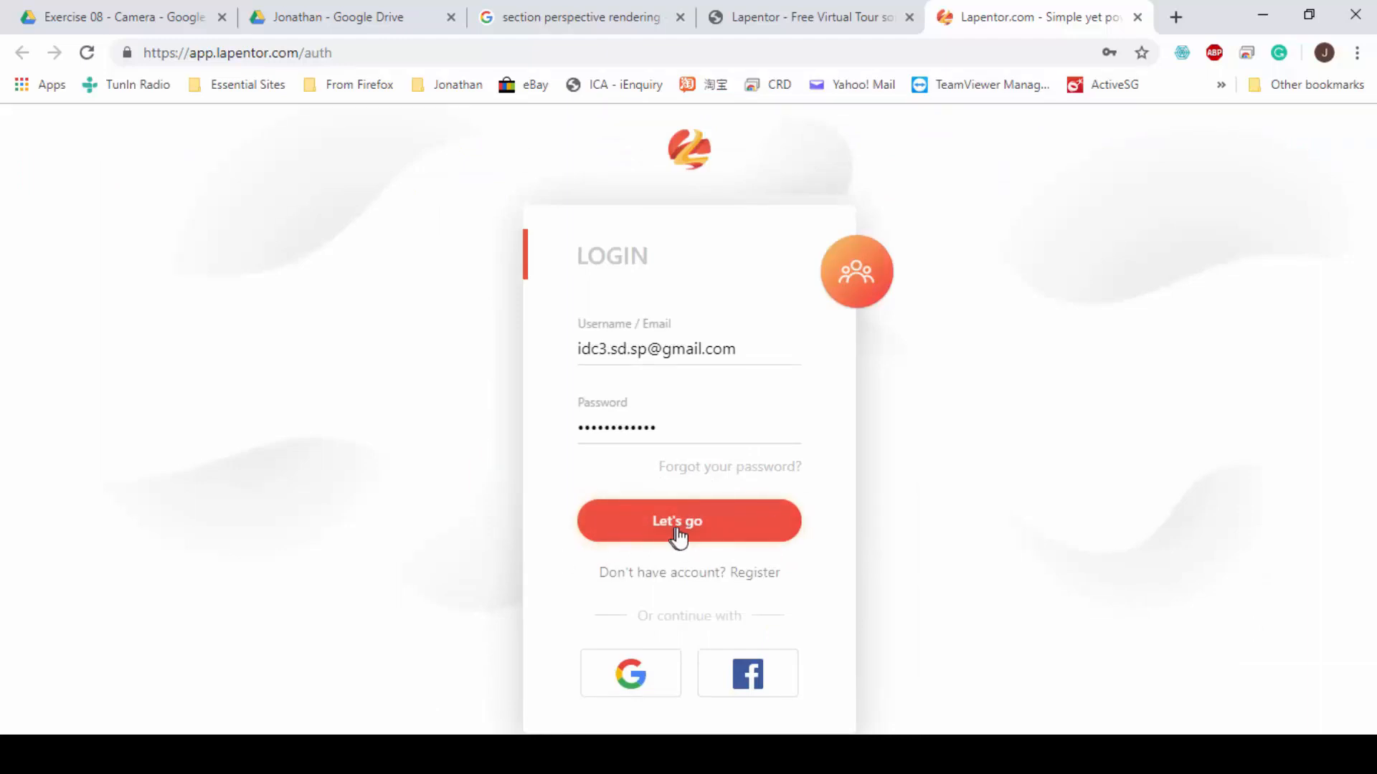
{"action": "left_click", "coordinate": [689, 520]}
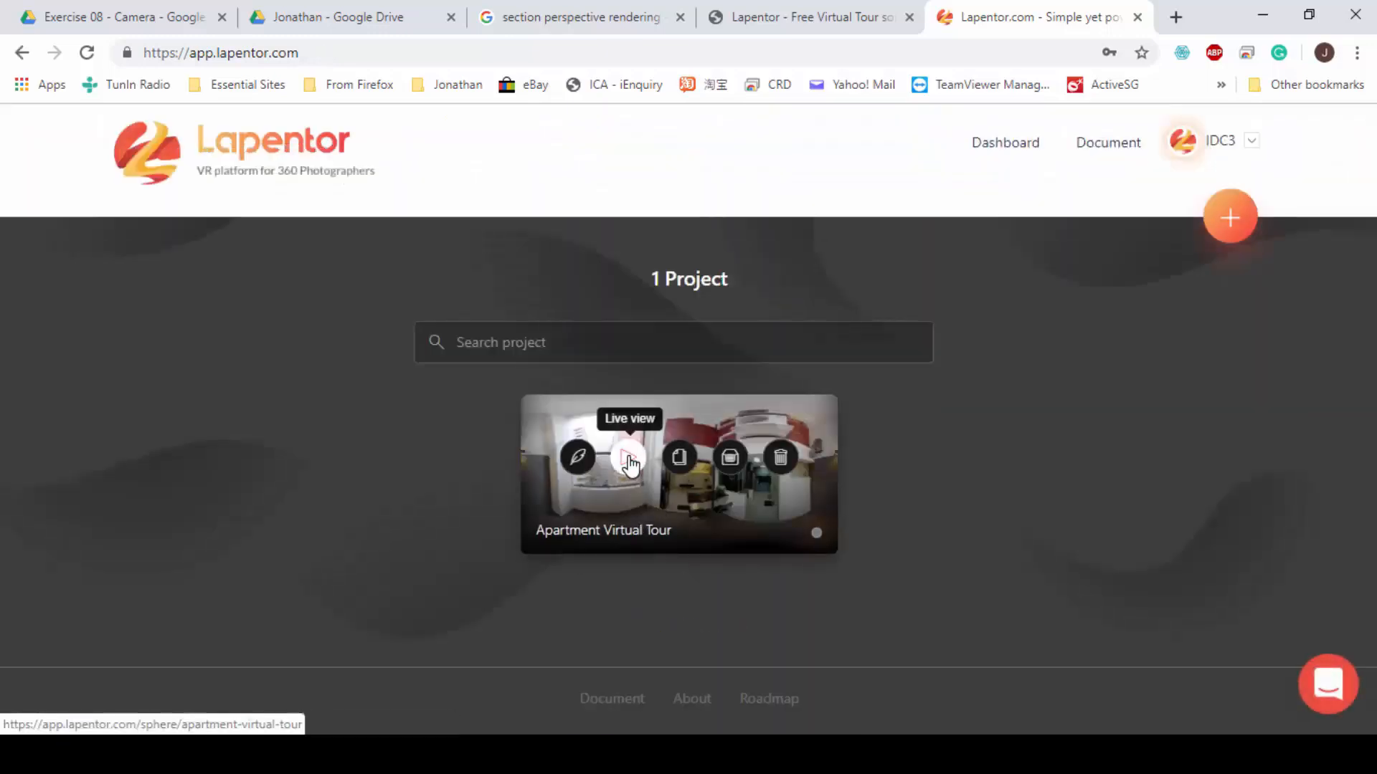
- Launch the Apartment Virtual Tour live view and dismiss the scene list panel
{"action": "left_click", "coordinate": [628, 457]}
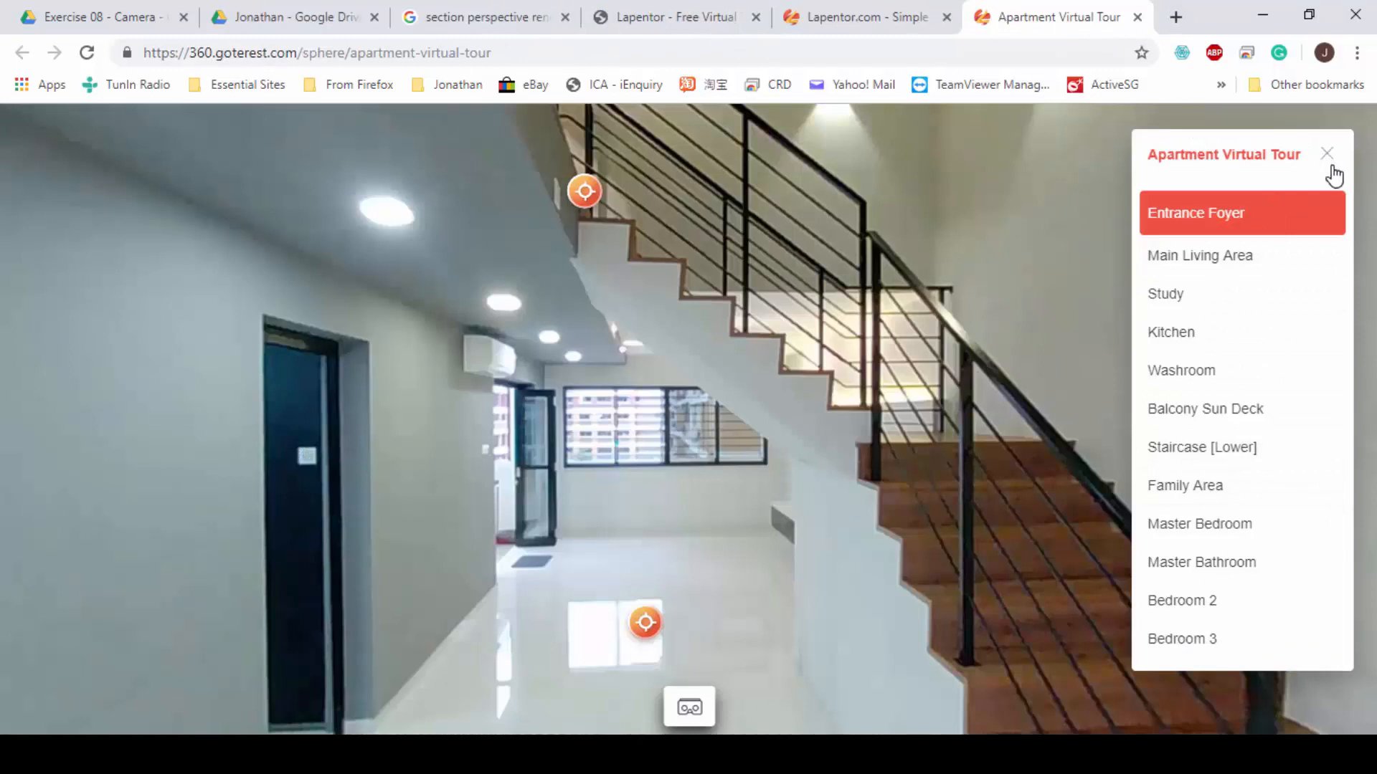
{"action": "left_click", "coordinate": [1326, 153]}
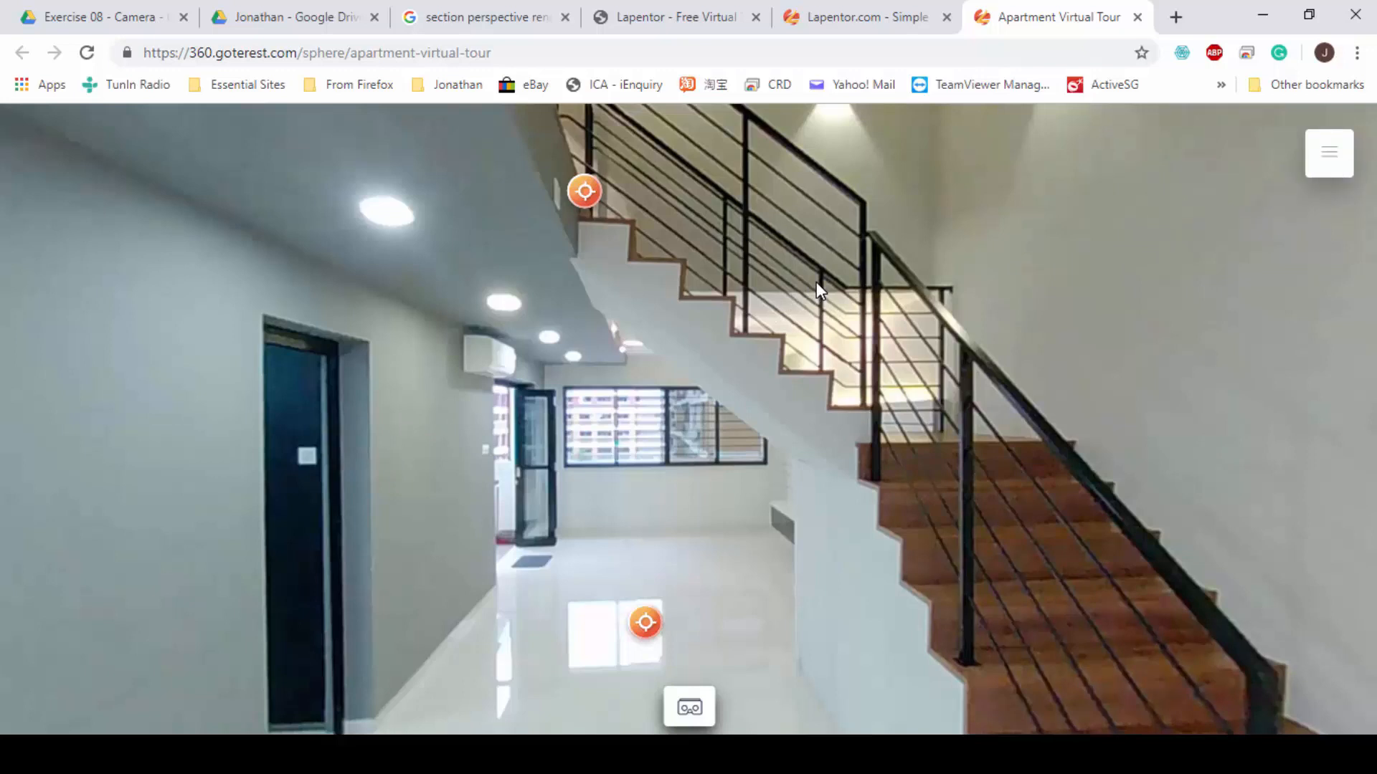
{"action": "mouse_move", "coordinate": [562, 632]}
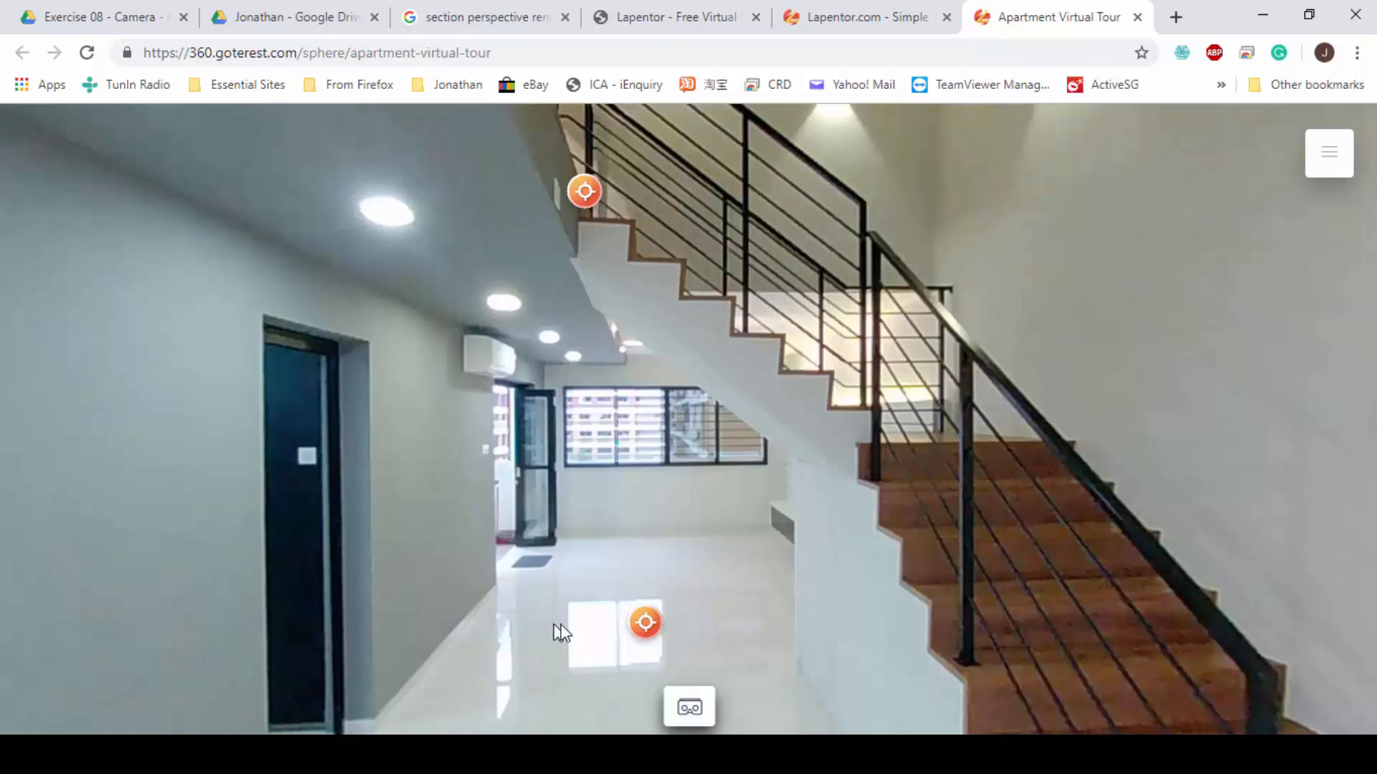
{"action": "mouse_move", "coordinate": [798, 468]}
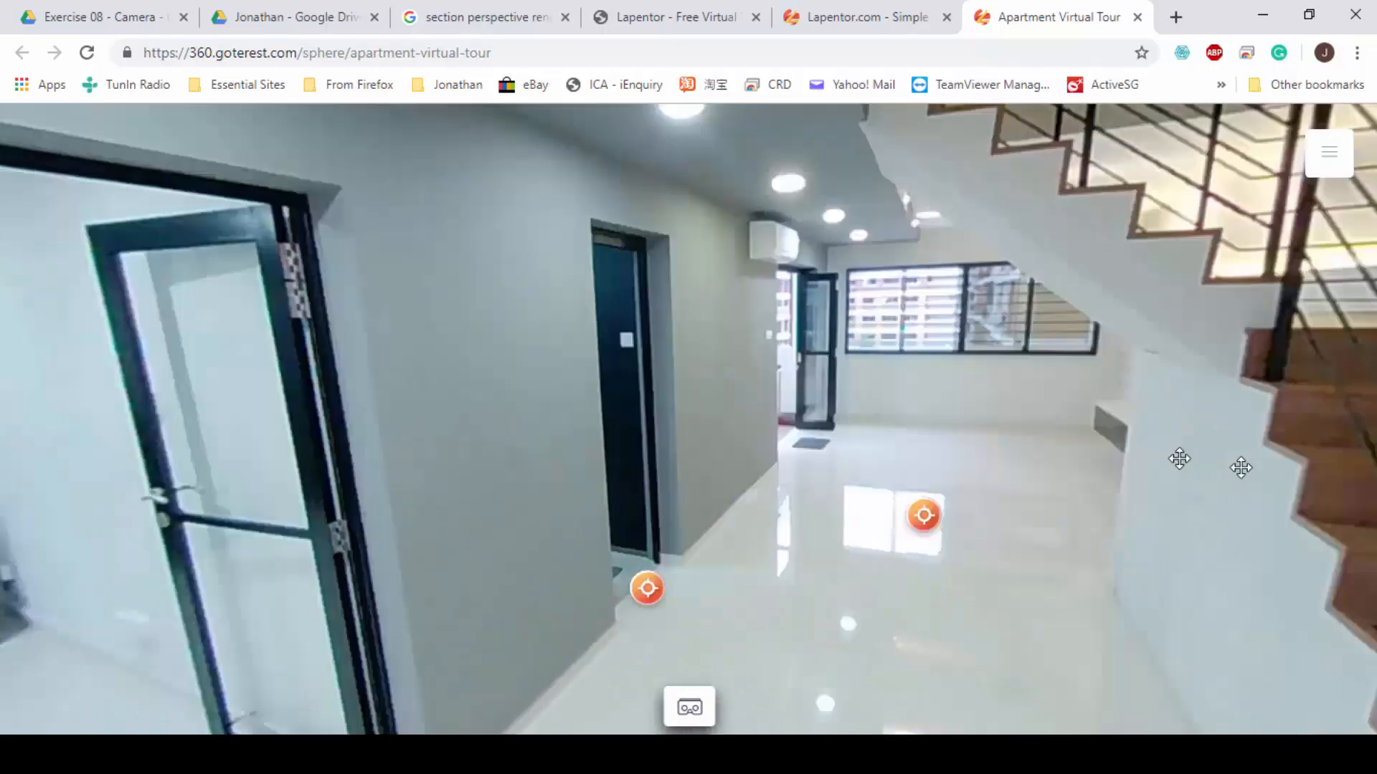
- Jump to the Study scene via its hotspot and look toward the glass partition and window
{"action": "left_click", "coordinate": [922, 514]}
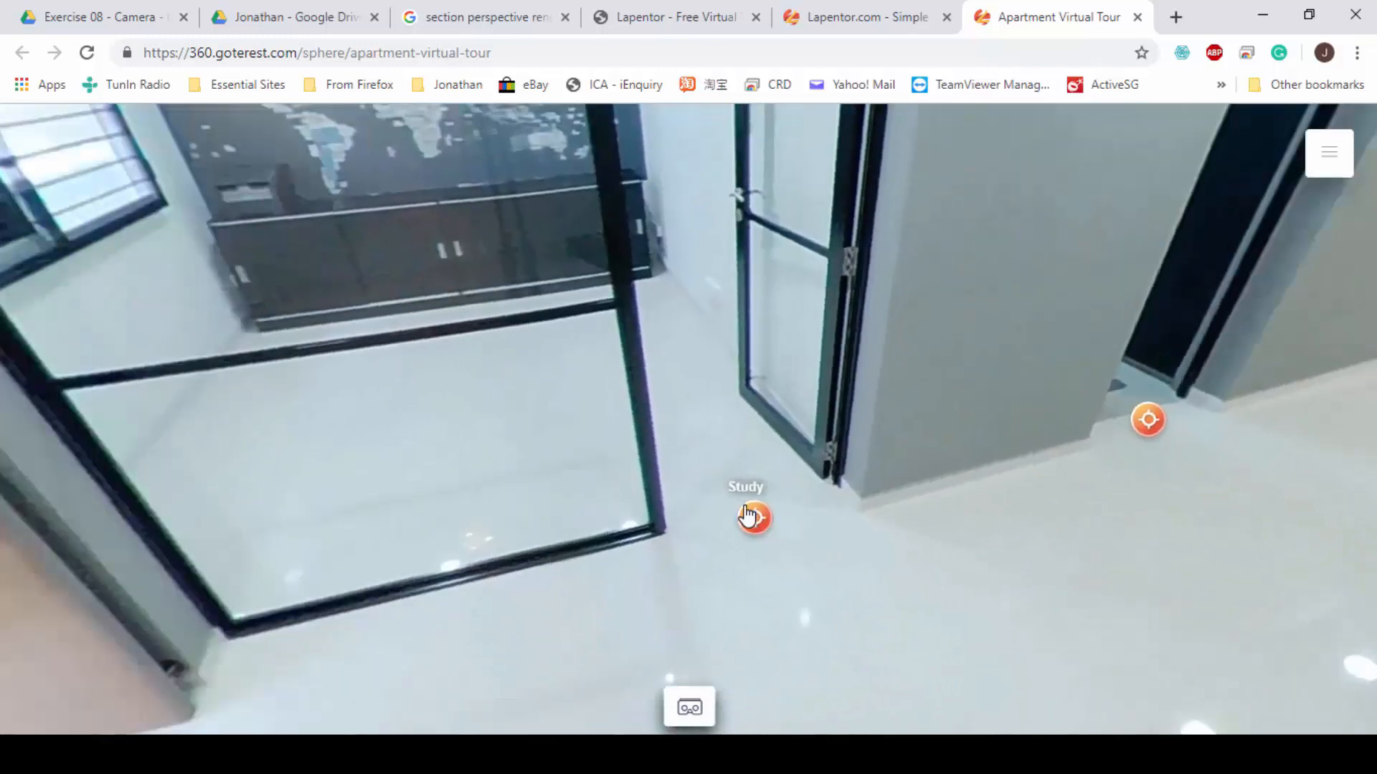
{"action": "left_click", "coordinate": [753, 517]}
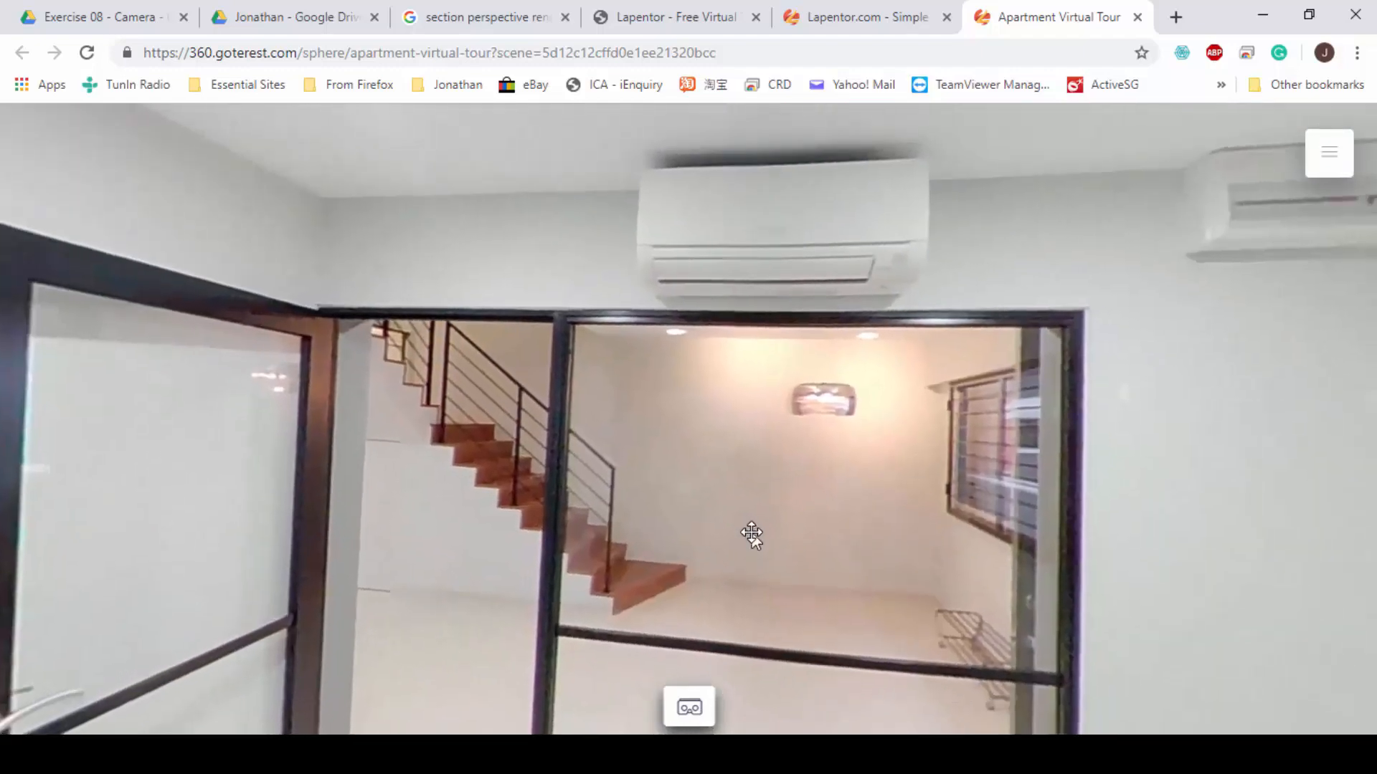
{"action": "left_click_drag", "start_coordinate": [750, 535], "coordinate": [662, 501]}
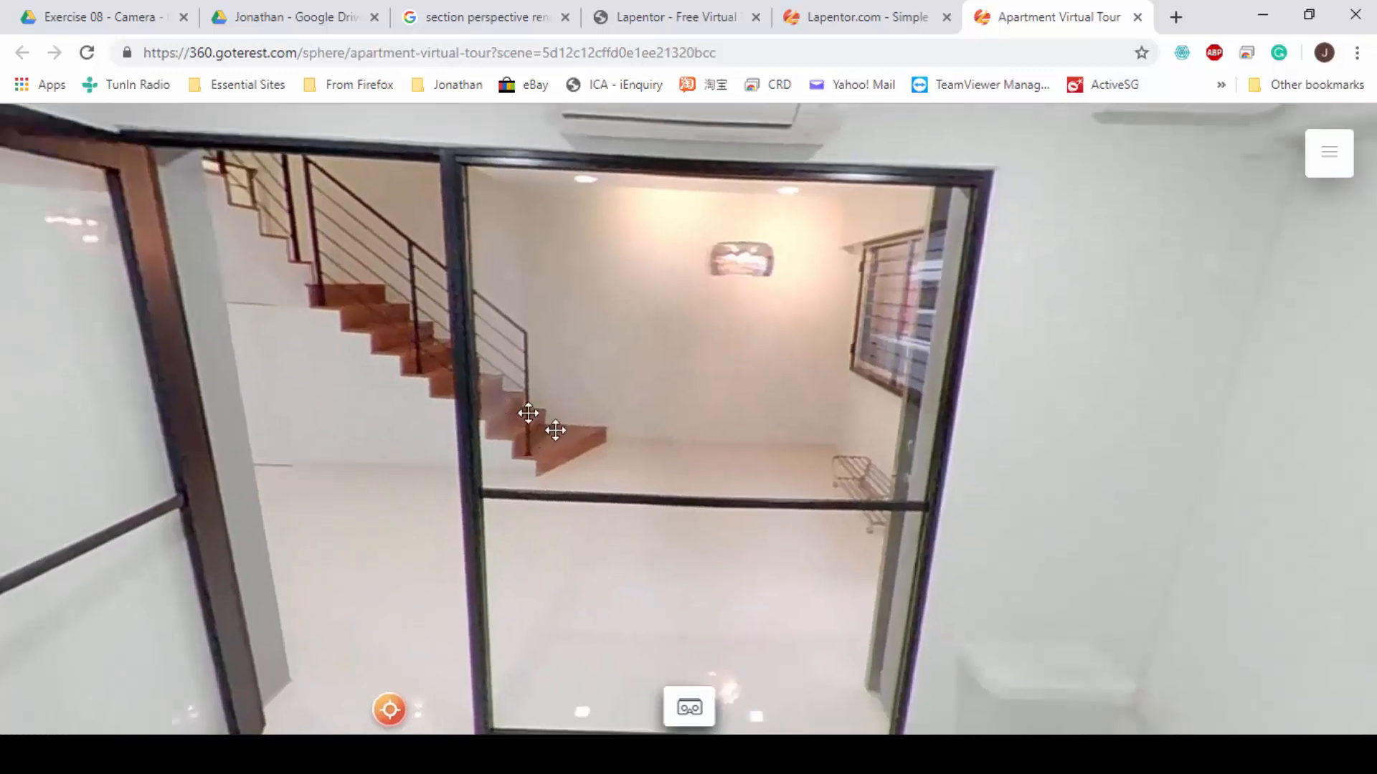
{"action": "left_click_drag", "start_coordinate": [553, 430], "coordinate": [856, 624]}
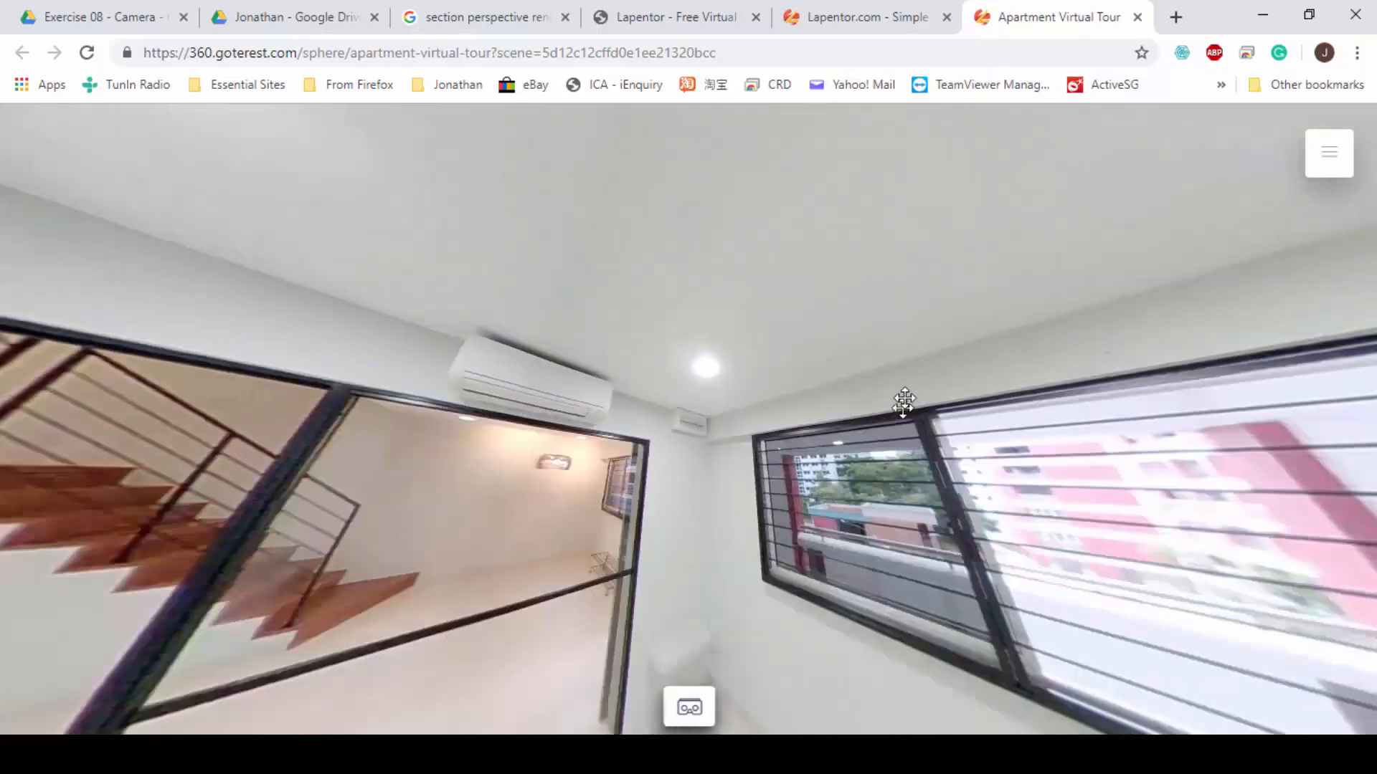
{"action": "left_click_drag", "start_coordinate": [905, 400], "coordinate": [795, 439]}
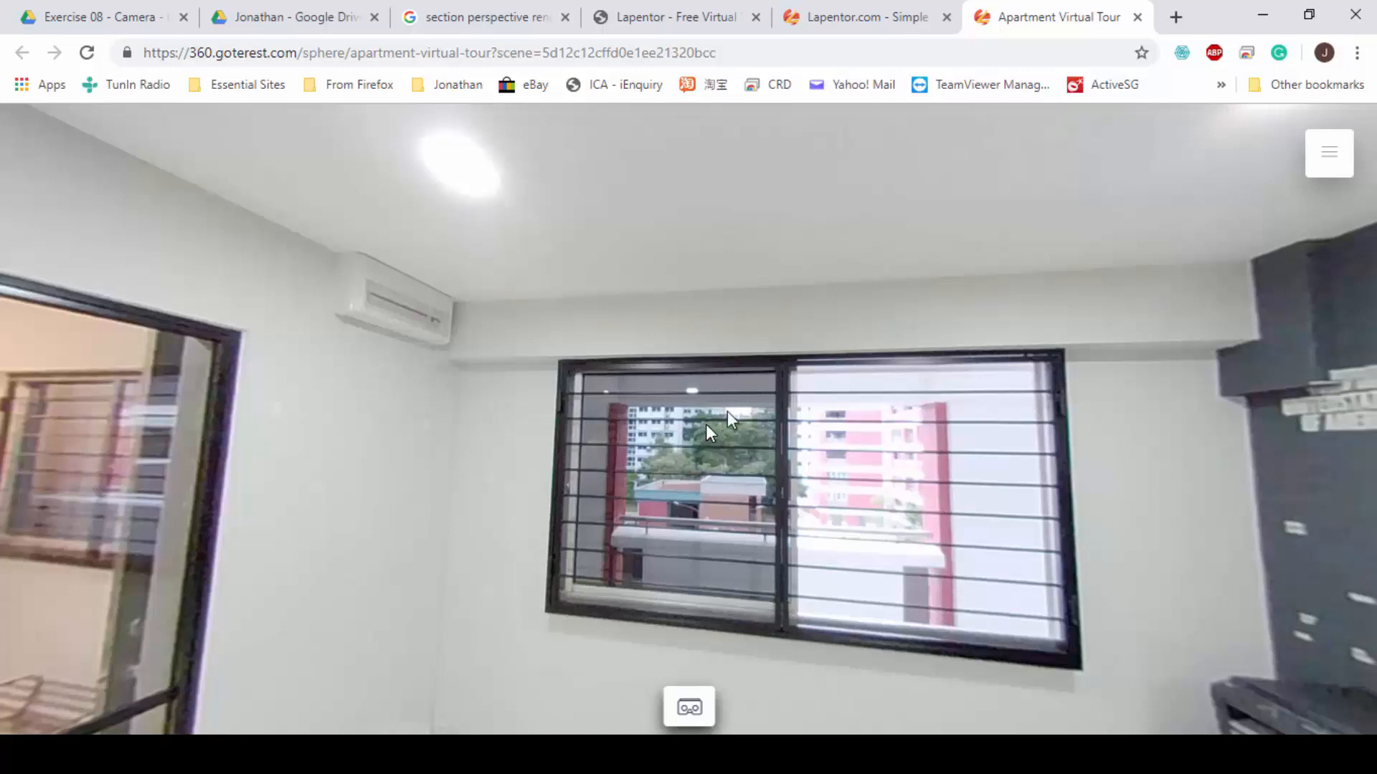
{"action": "mouse_move", "coordinate": [890, 494]}
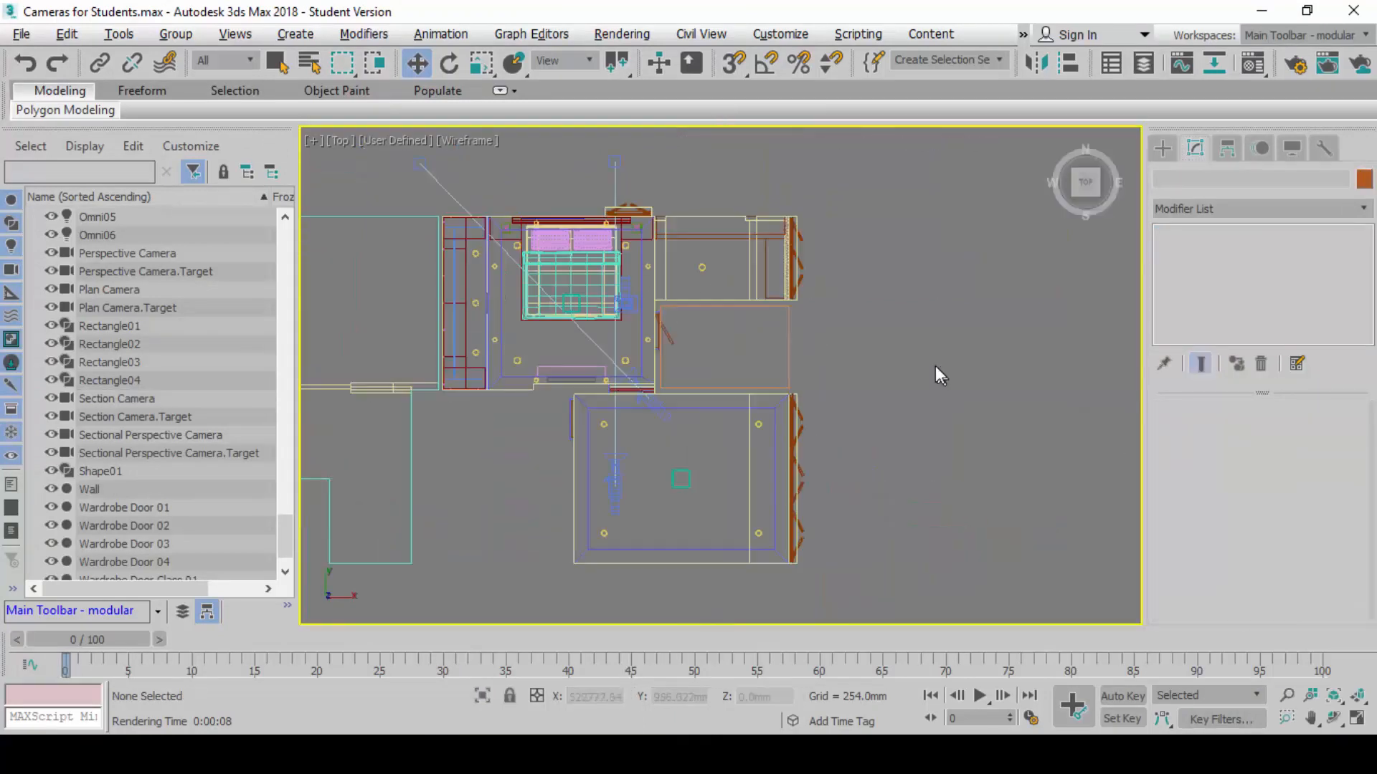
- Create target camera Camera001 on the apartment plan in the Top viewport and switch to moving it
{"action": "left_click_drag", "start_coordinate": [939, 372], "coordinate": [1005, 527]}
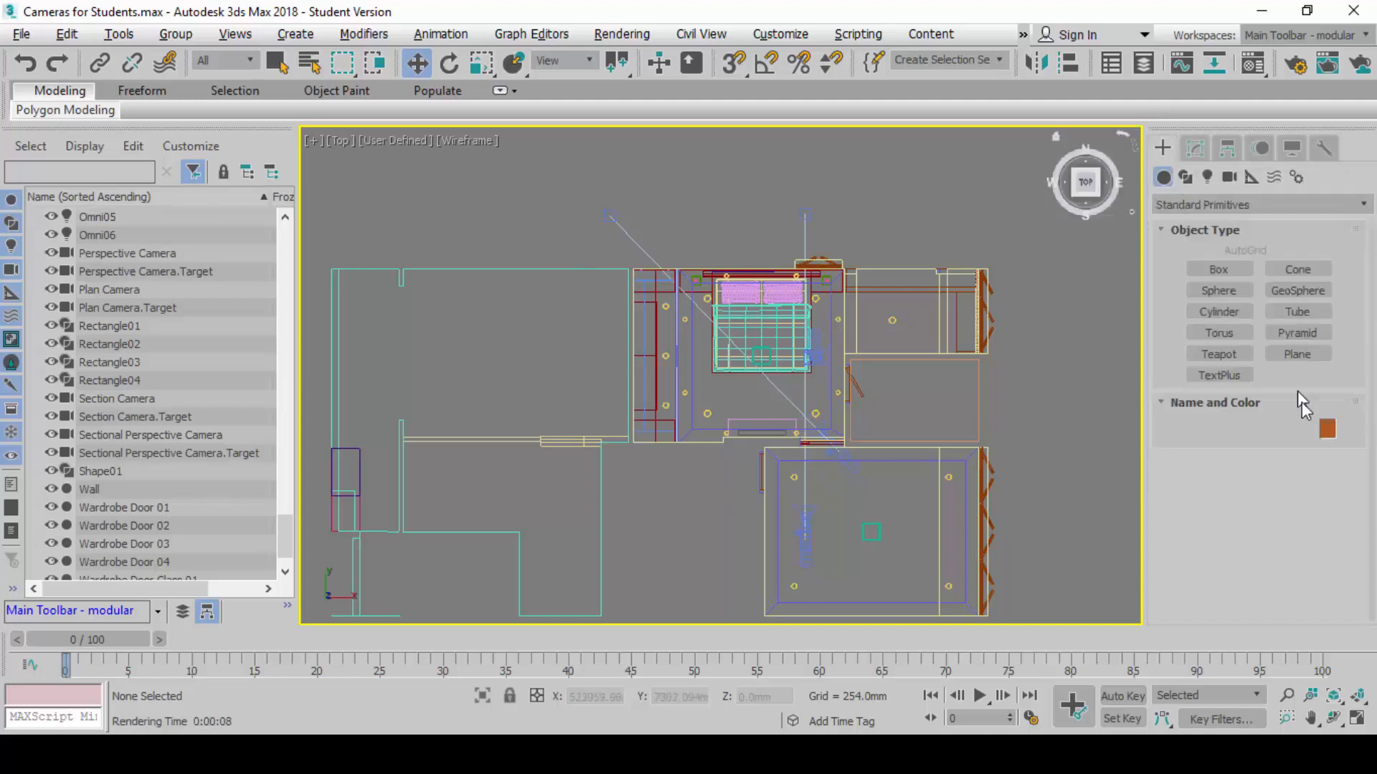
{"action": "left_click", "coordinate": [1229, 177]}
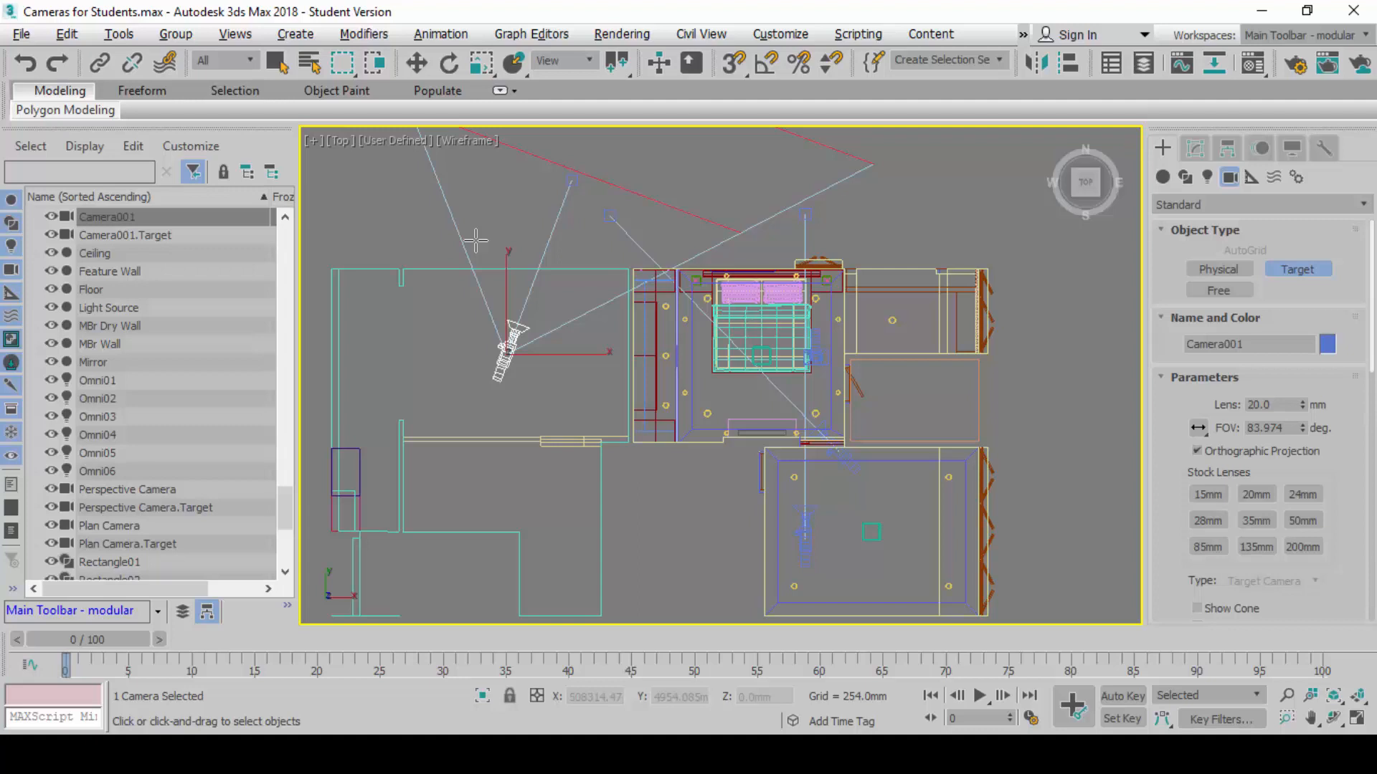
{"action": "left_click", "coordinate": [416, 62]}
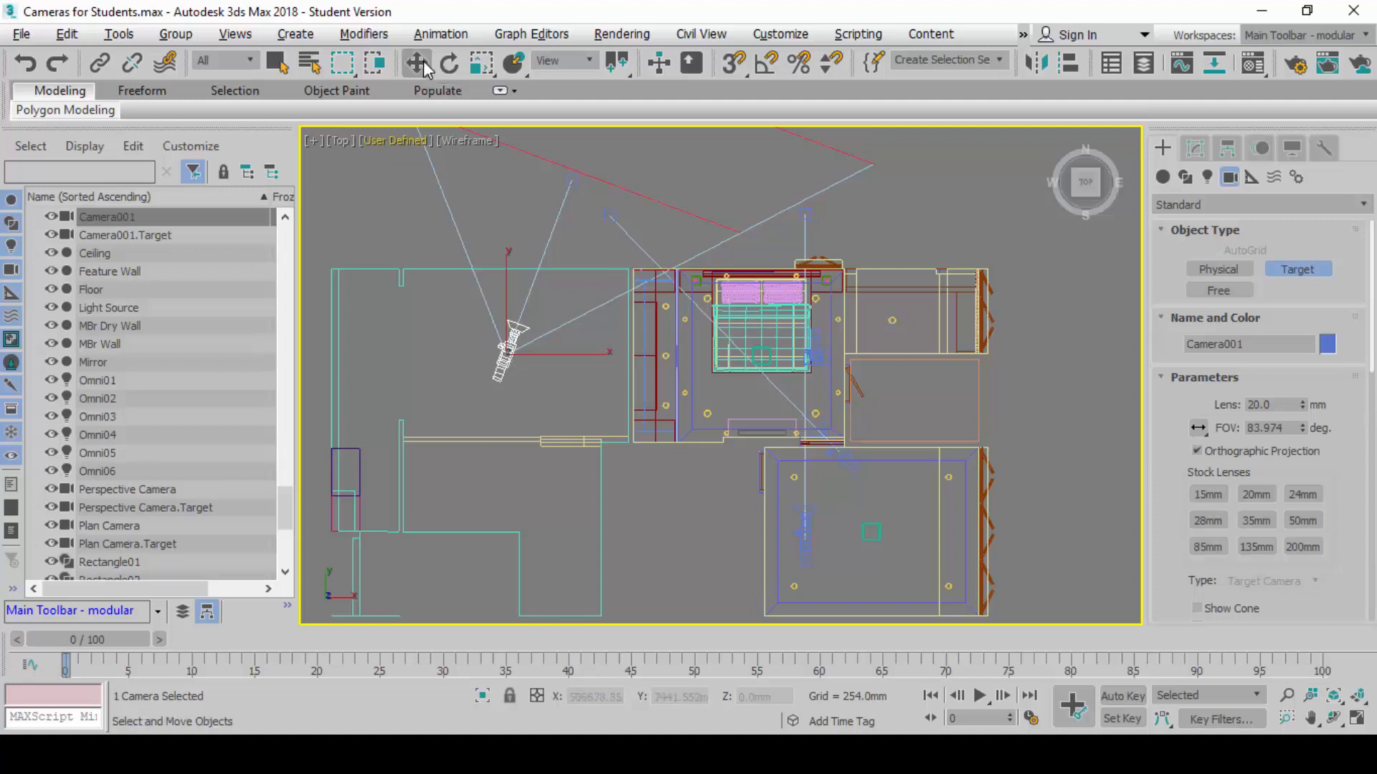
{"action": "left_click", "coordinate": [414, 61]}
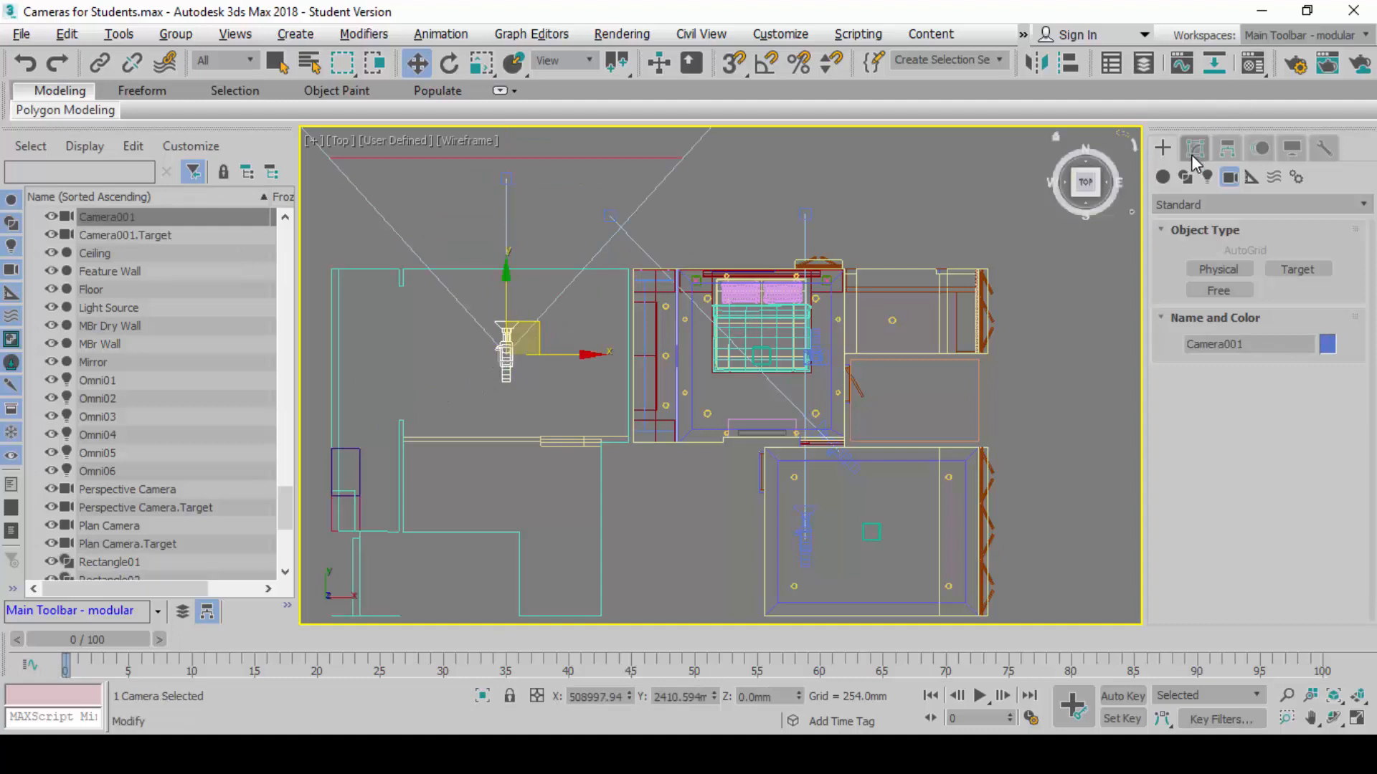
- Uncheck Clip Manually in Camera001's Clipping Planes parameters on the Modify panel
{"action": "left_click", "coordinate": [1195, 147]}
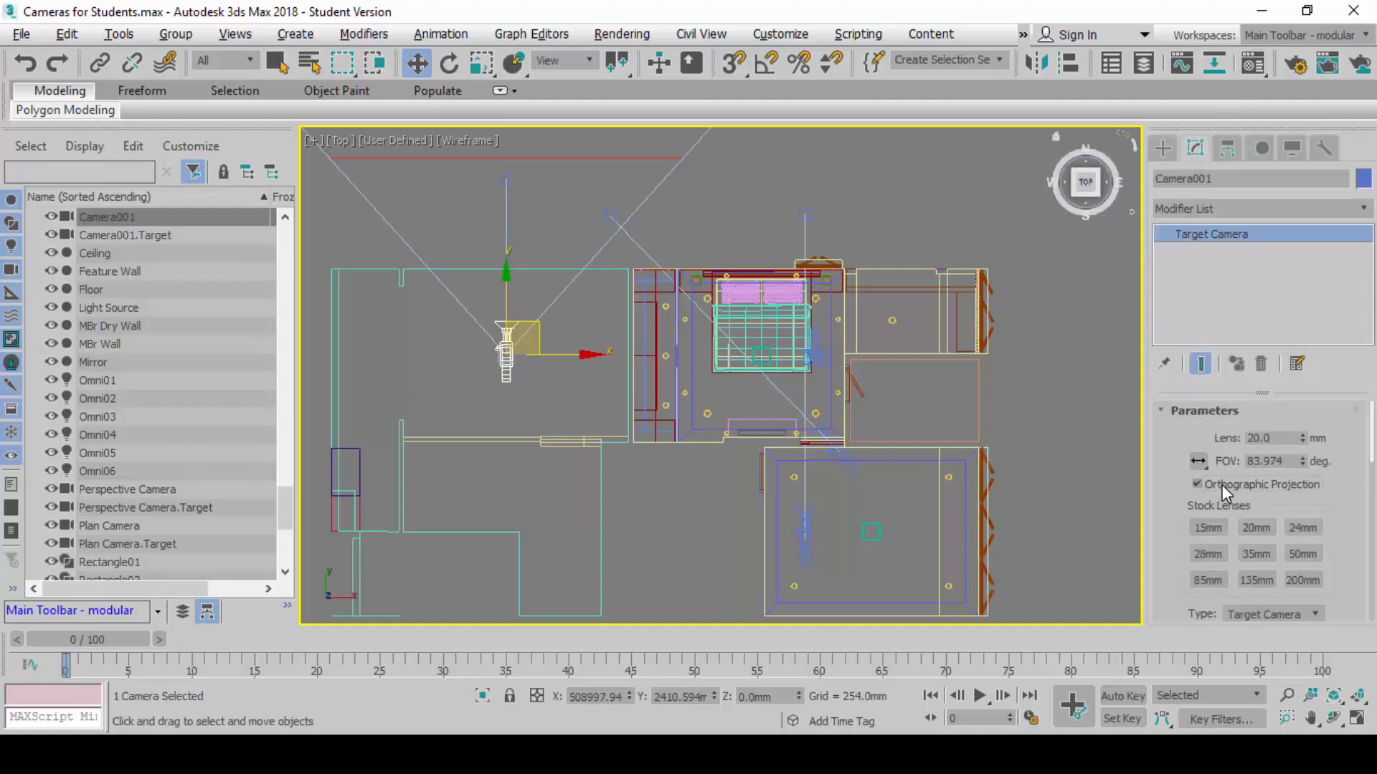
{"action": "scroll", "scroll_direction": "down", "scroll_amount": 3}
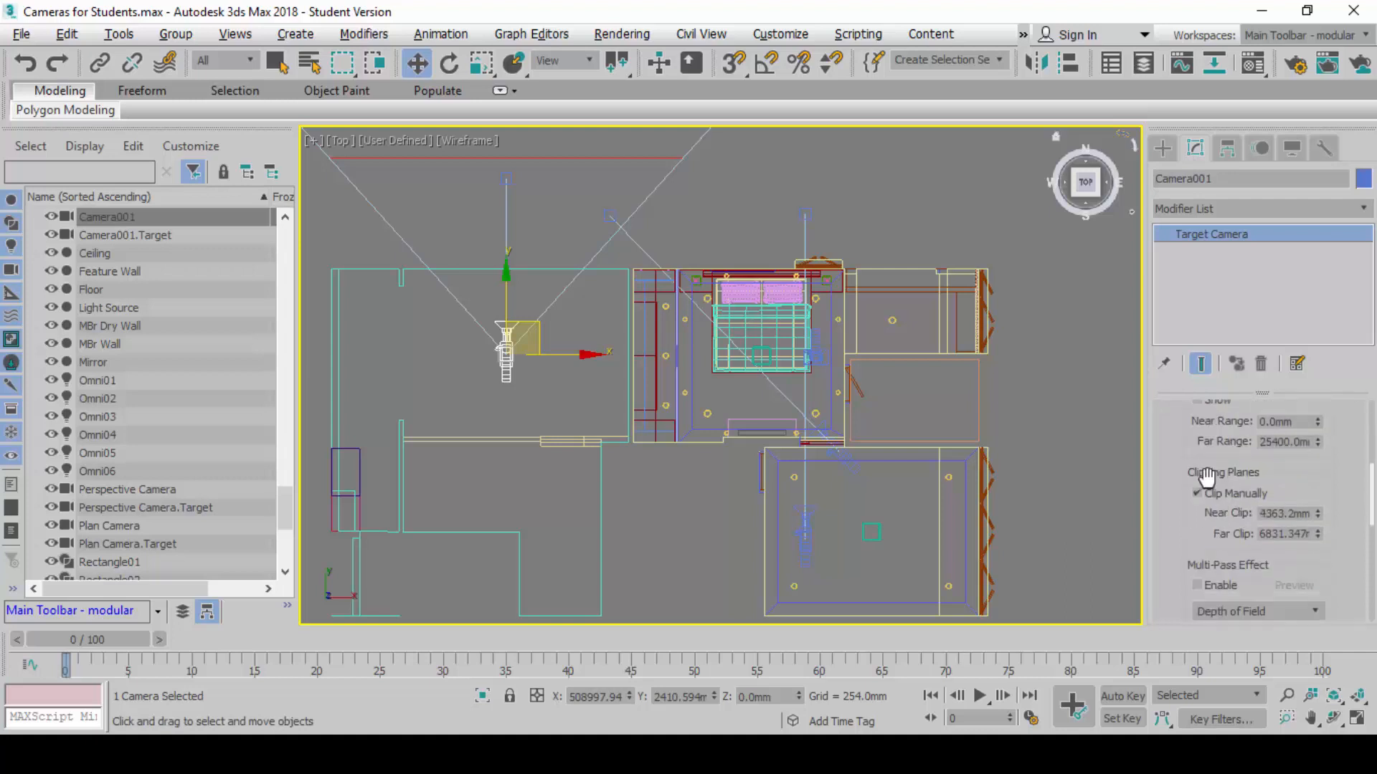
{"action": "left_click", "coordinate": [1197, 492]}
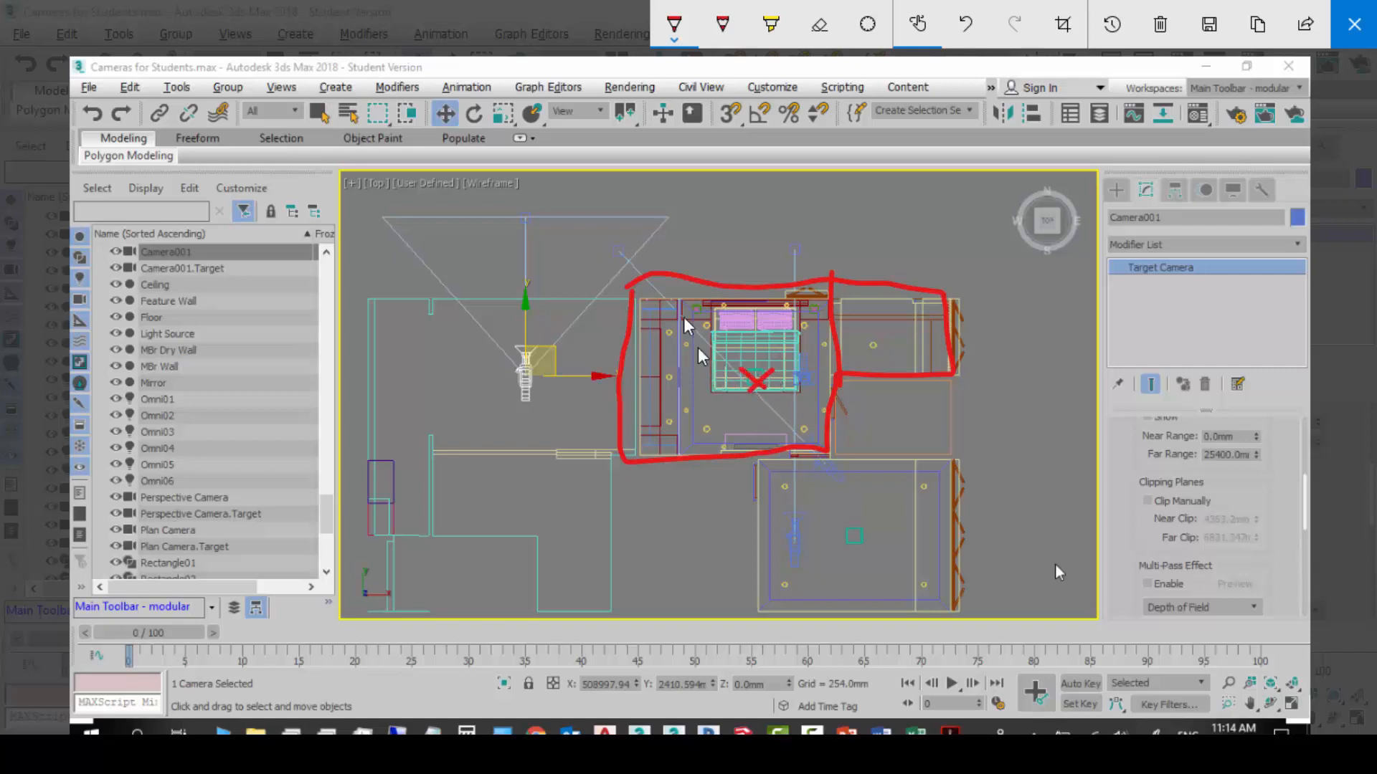
{"action": "mouse_move", "coordinate": [671, 360]}
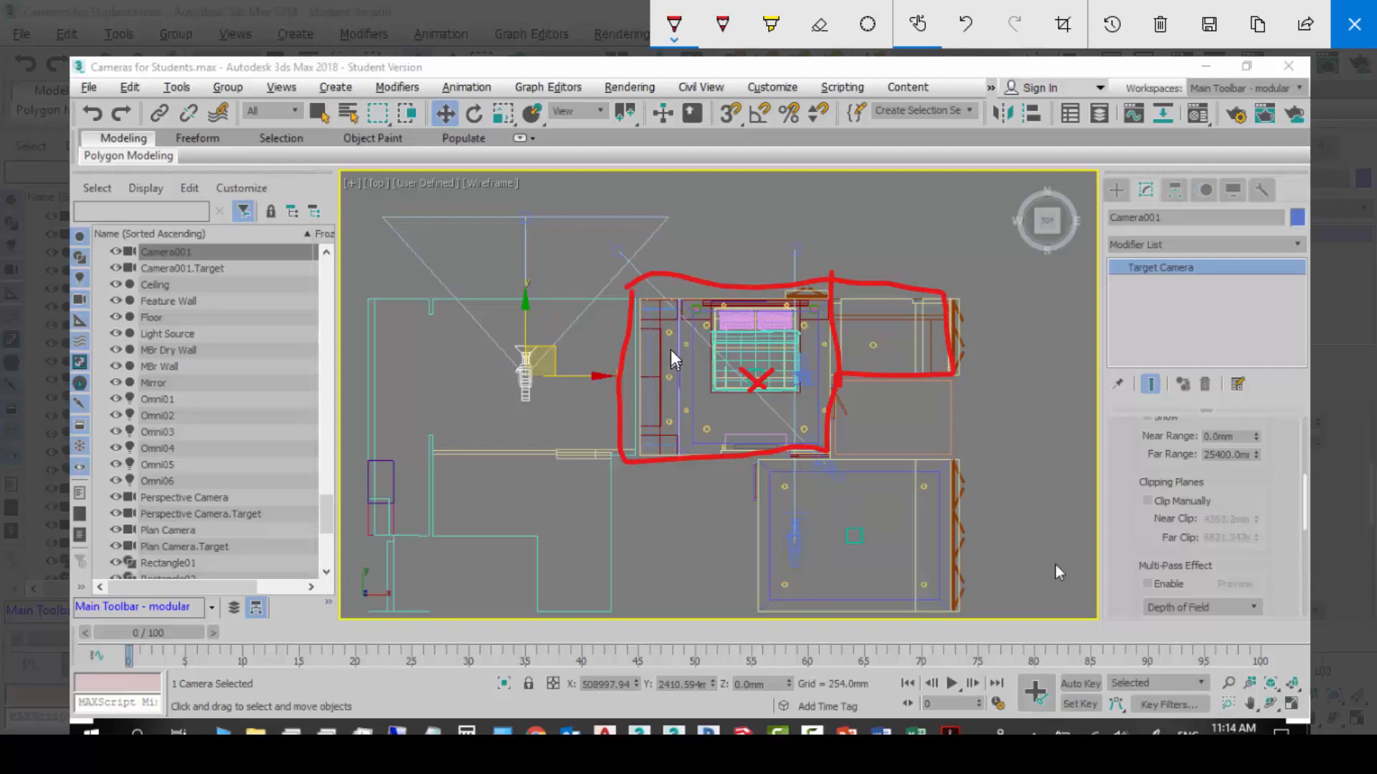
{"action": "mouse_move", "coordinate": [728, 396]}
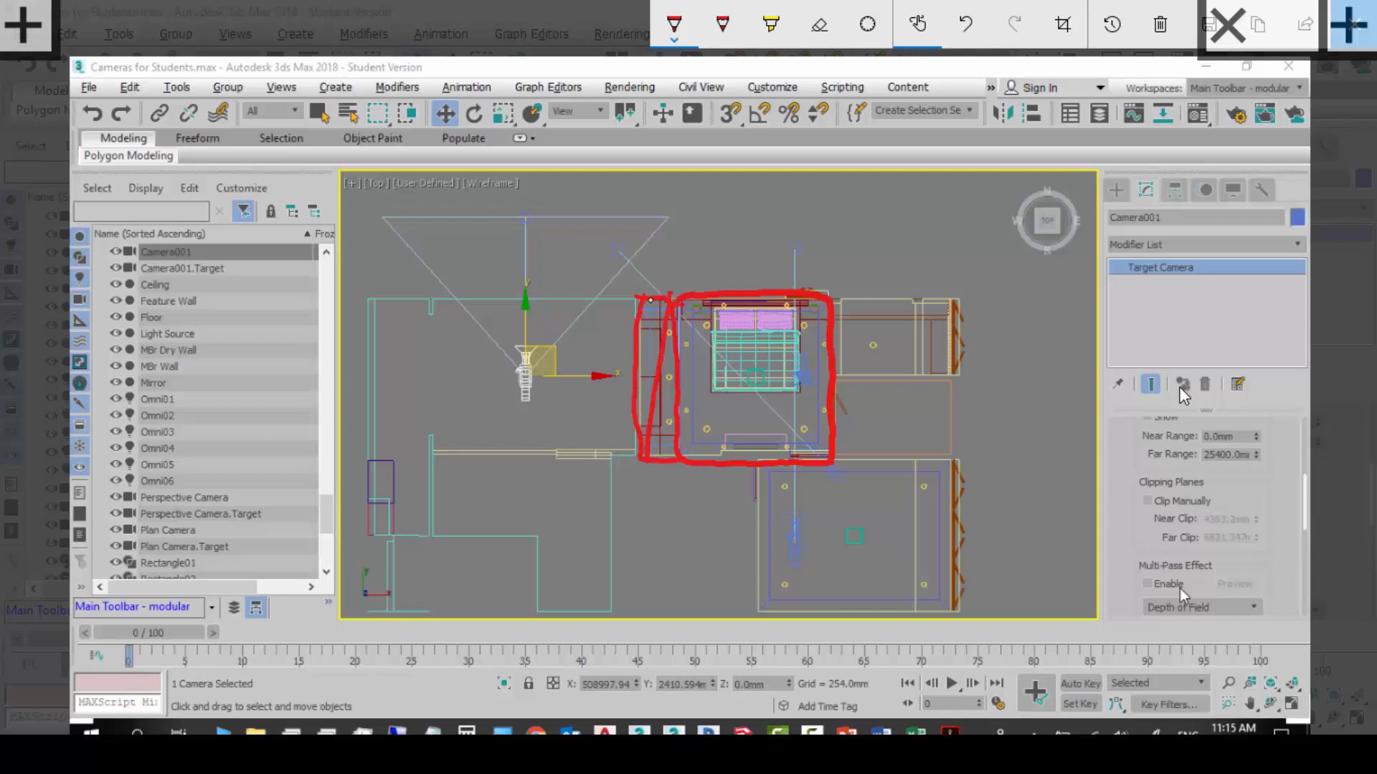
- Draw a red rectangle around the bedroom area on the top-view plan
{"action": "left_click_drag", "start_coordinate": [654, 298], "coordinate": [685, 470]}
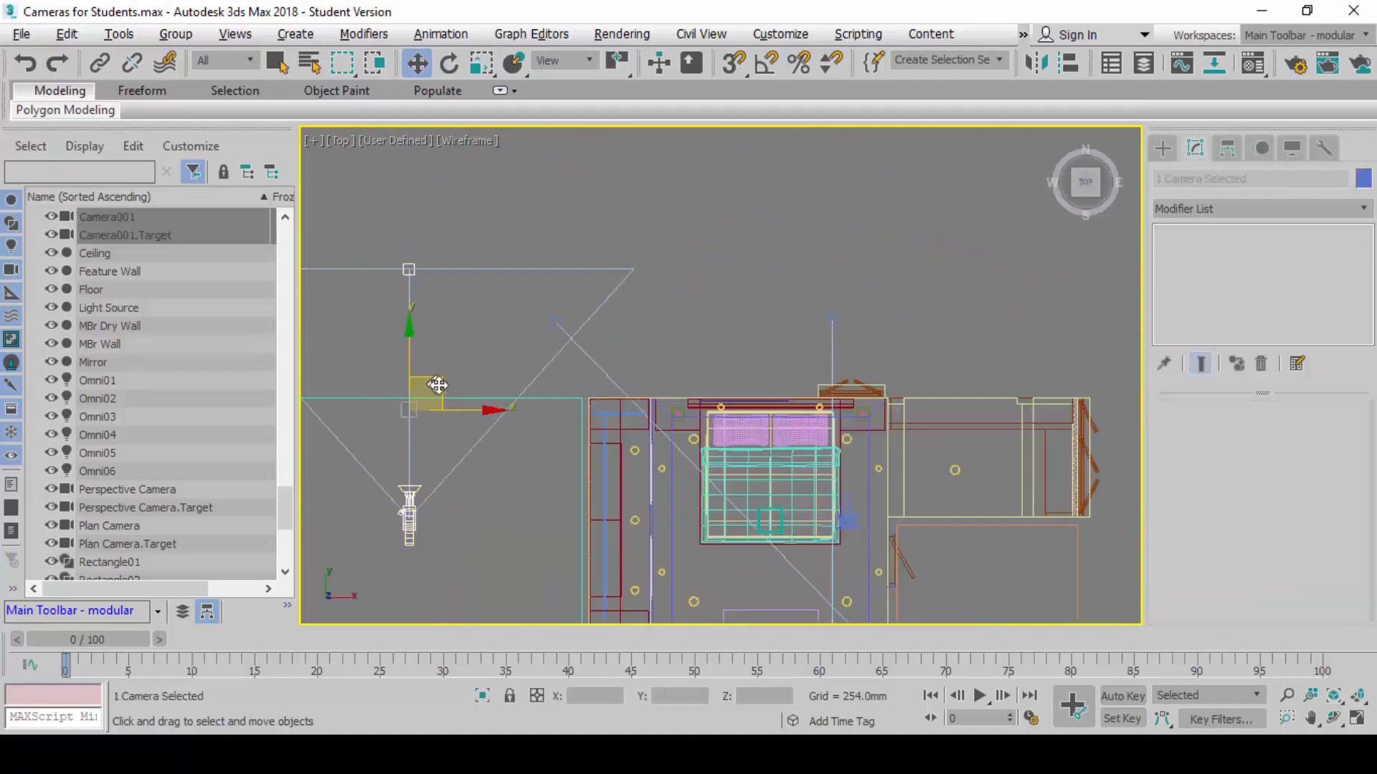
- Move Camera001 and its target into the bedroom in the Top viewport
{"action": "left_click_drag", "start_coordinate": [436, 384], "coordinate": [794, 393]}
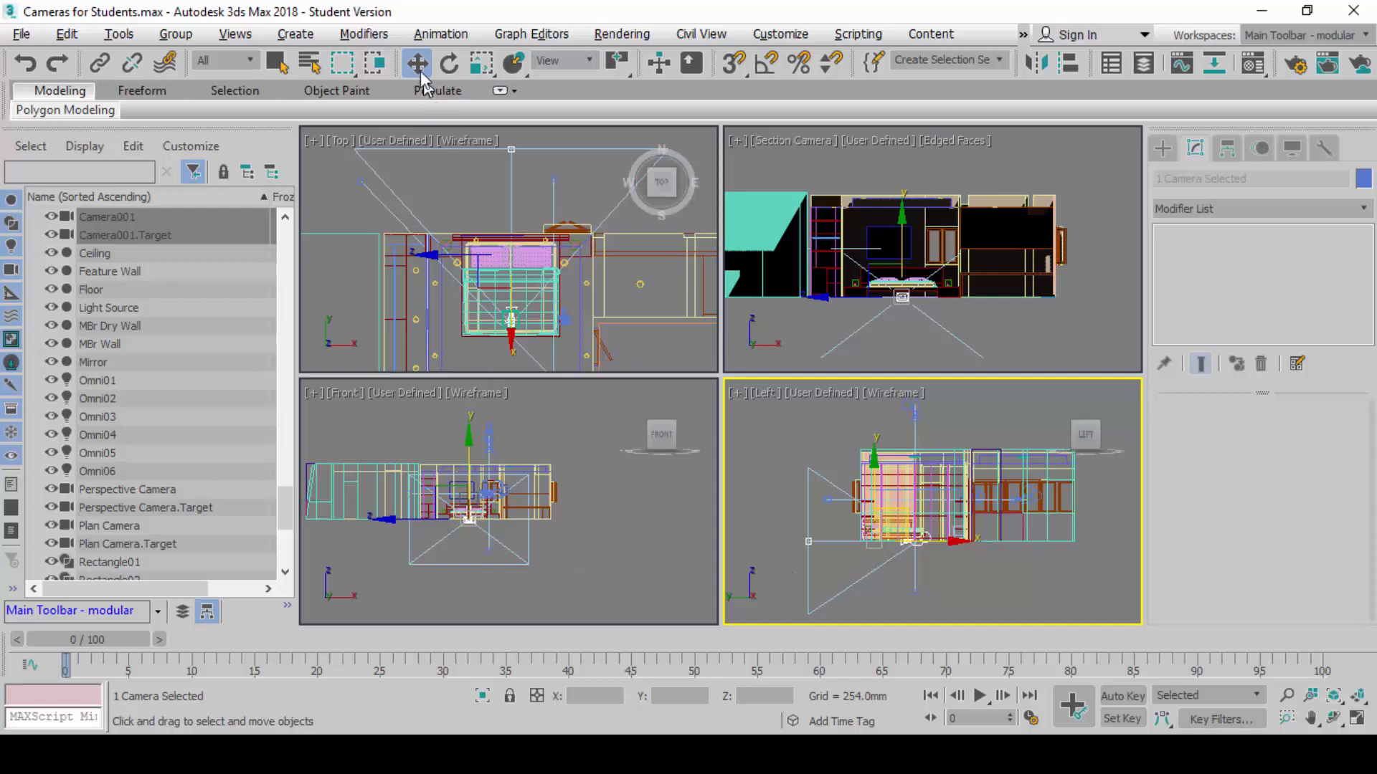
- Raise Camera001 to Z 1500 mm via Move Transform Type-In and rename it 'Panorama Camera'
{"action": "left_click", "coordinate": [416, 62]}
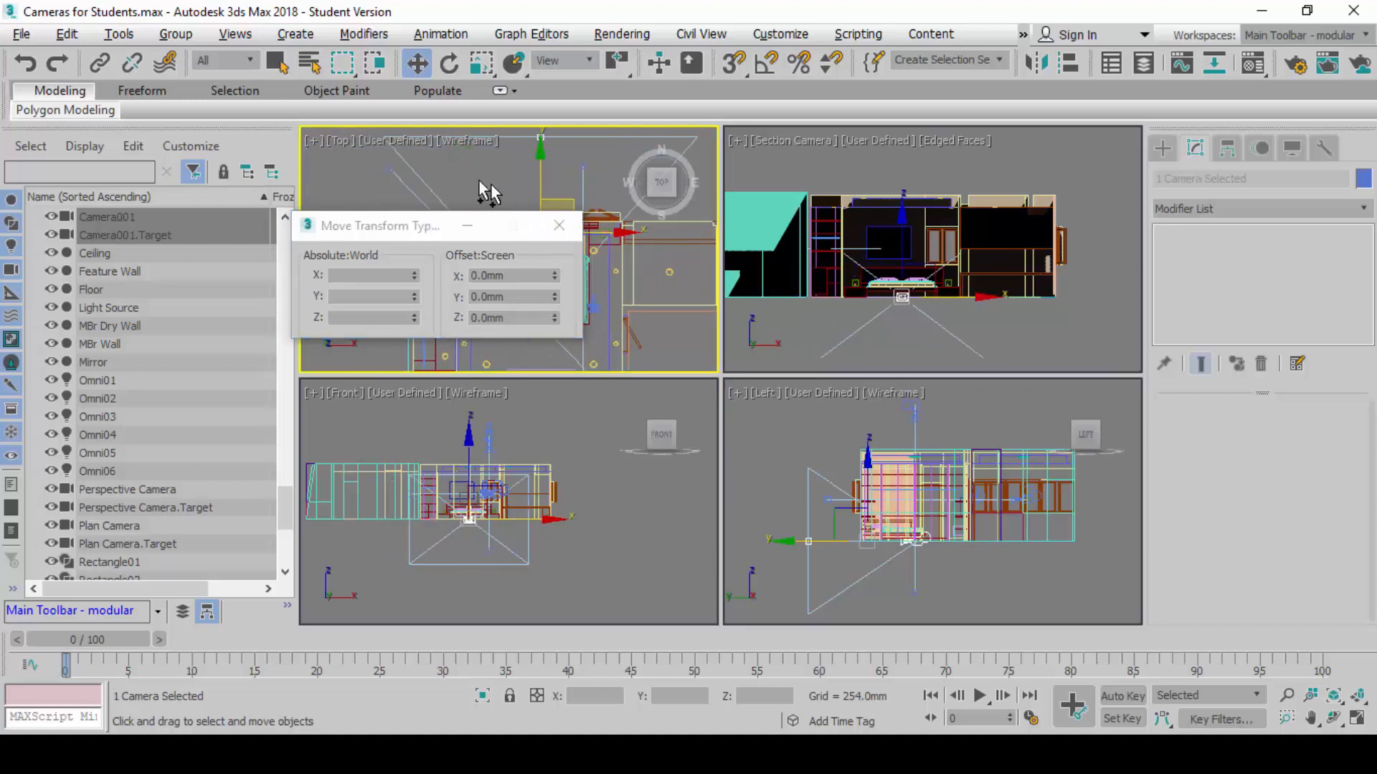
{"action": "left_click", "coordinate": [514, 318]}
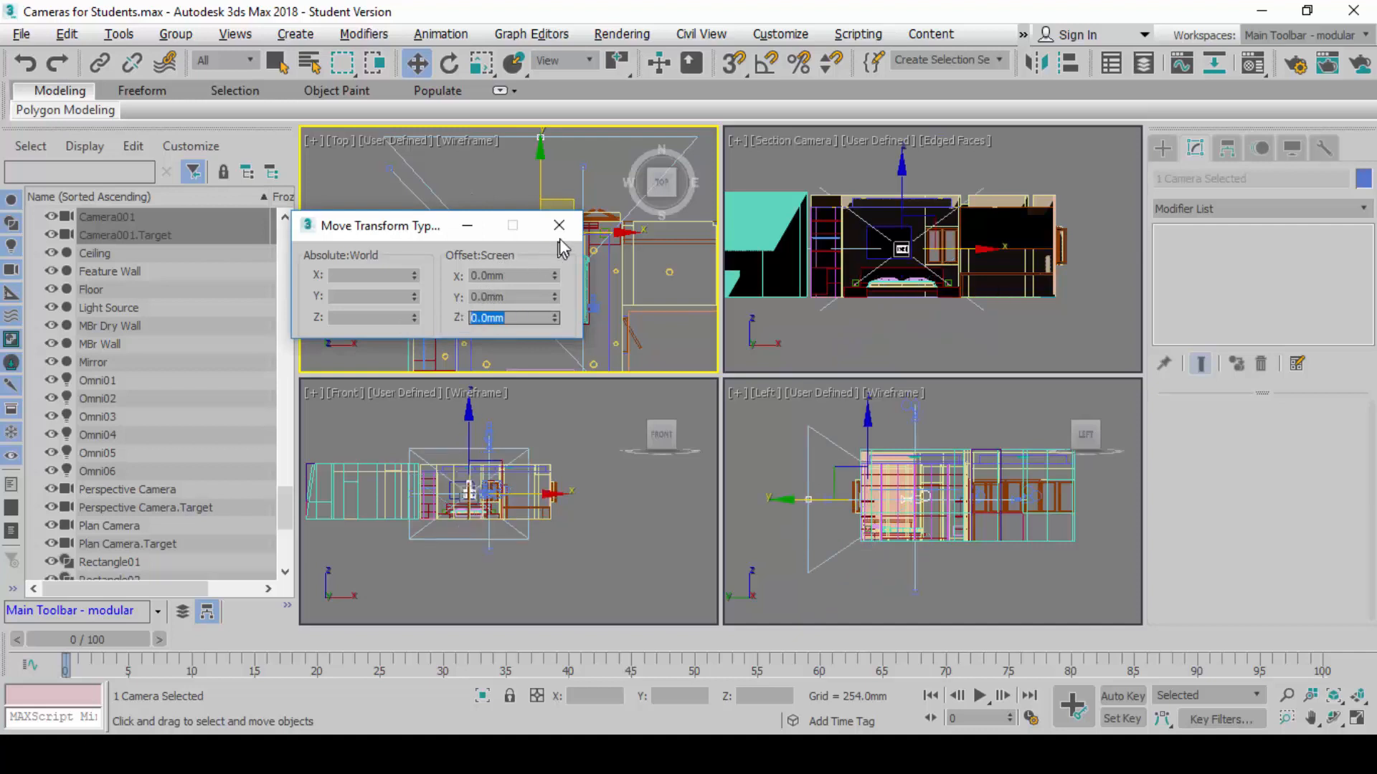
{"action": "left_click", "coordinate": [558, 225]}
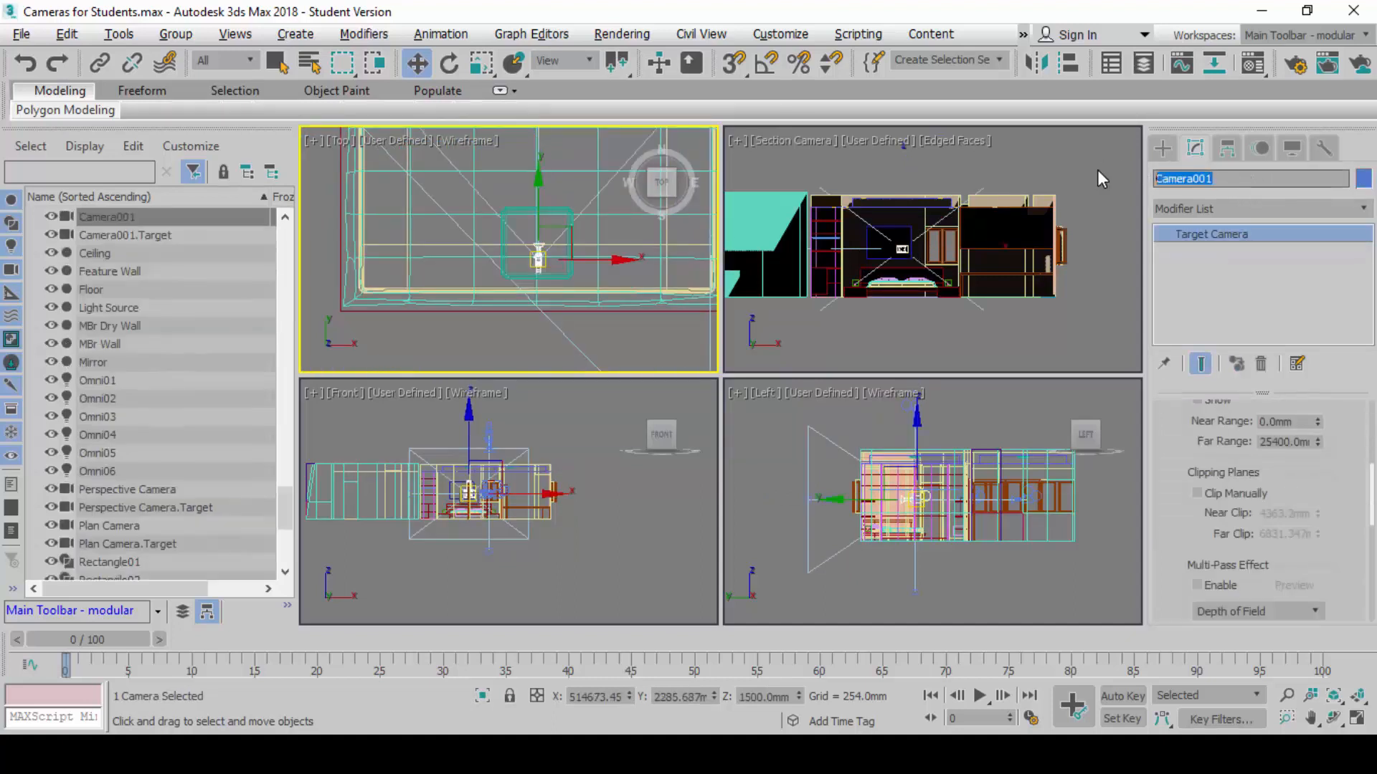
{"action": "type", "text": "Panorama"}
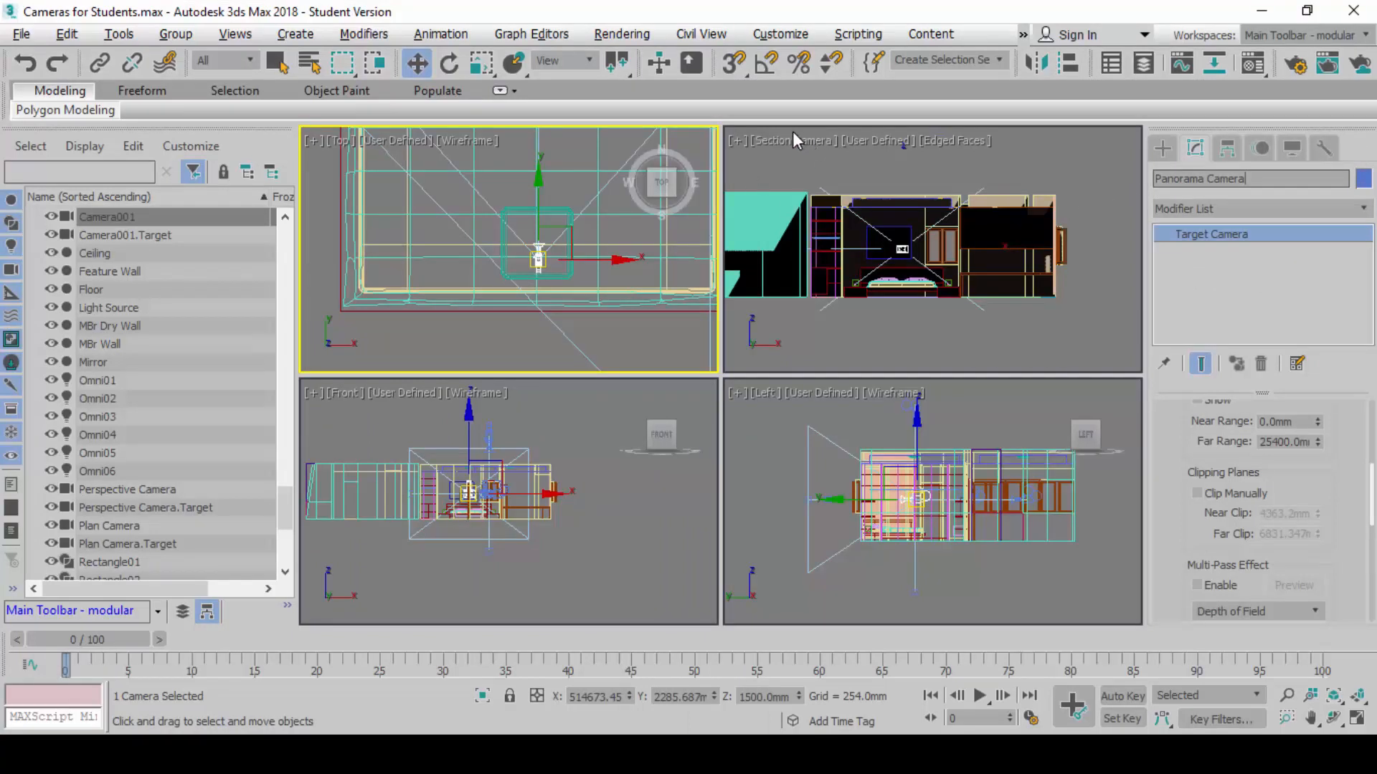
- Switch the Section Camera viewport to look through Panorama Camera
{"action": "right_click", "coordinate": [790, 141]}
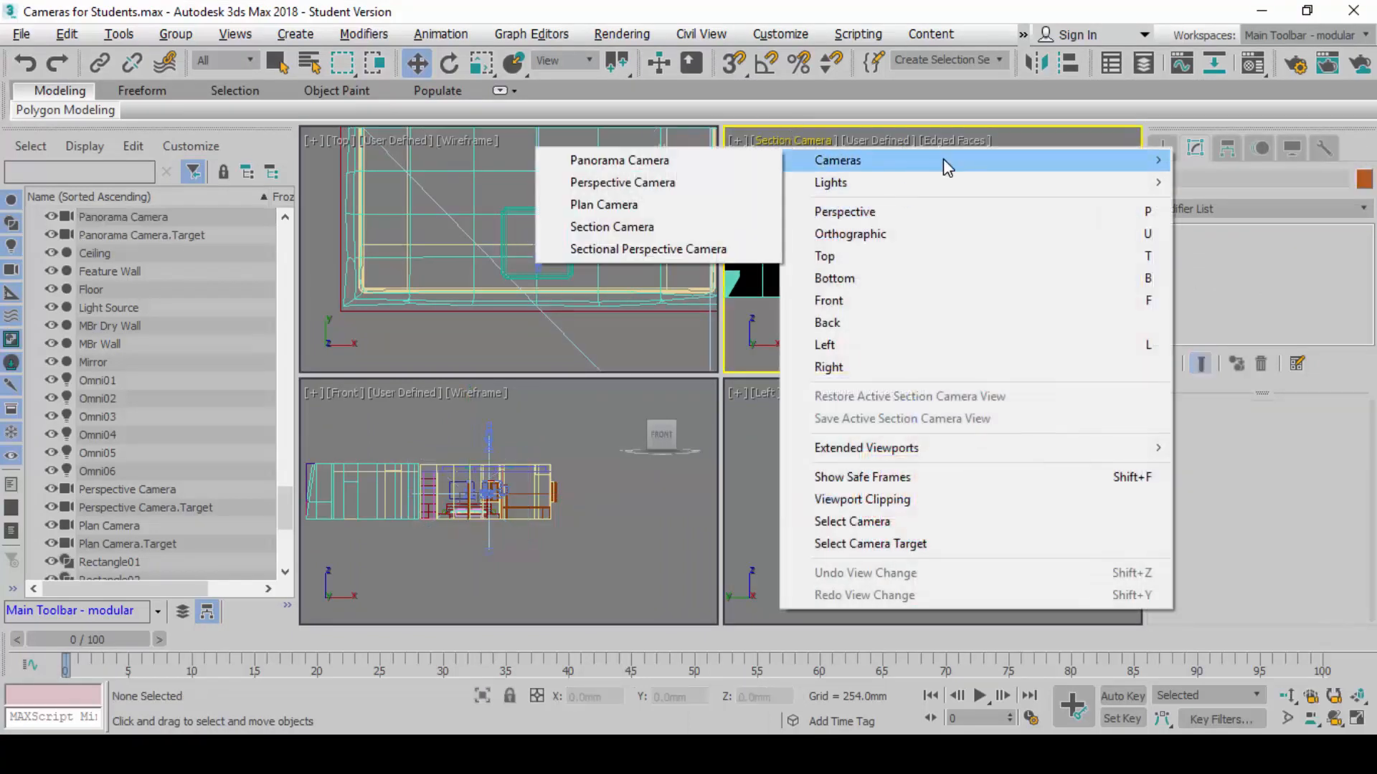
{"action": "mouse_move", "coordinate": [619, 160]}
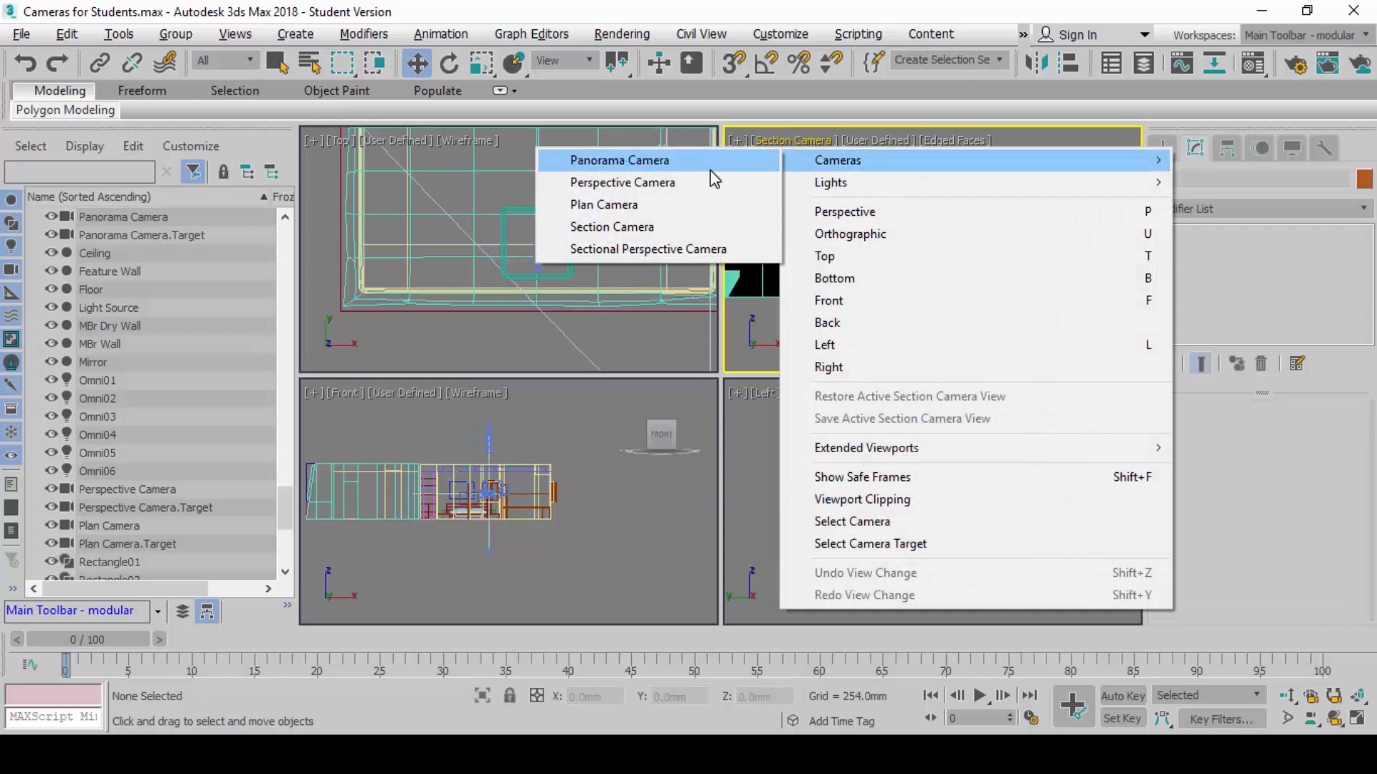
{"action": "left_click", "coordinate": [619, 159]}
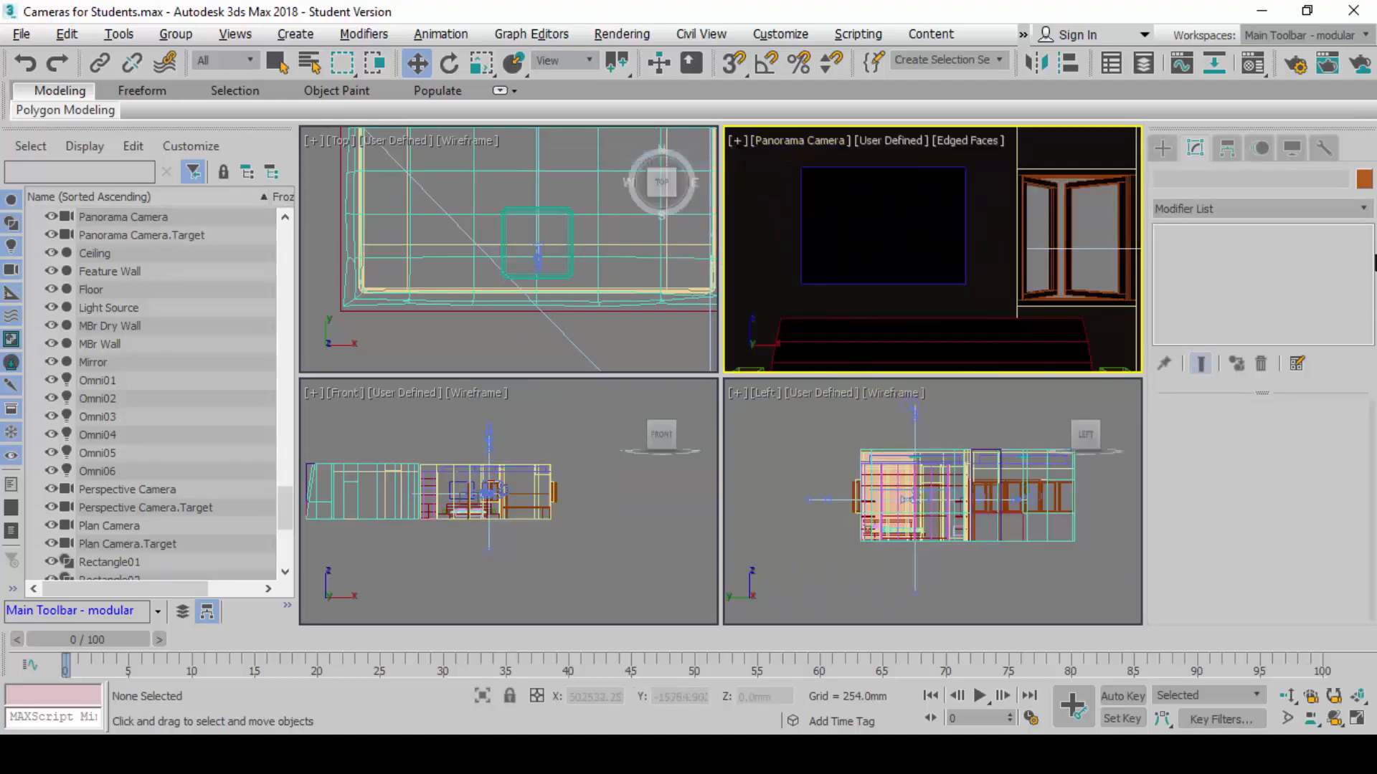
{"action": "mouse_move", "coordinate": [1259, 470]}
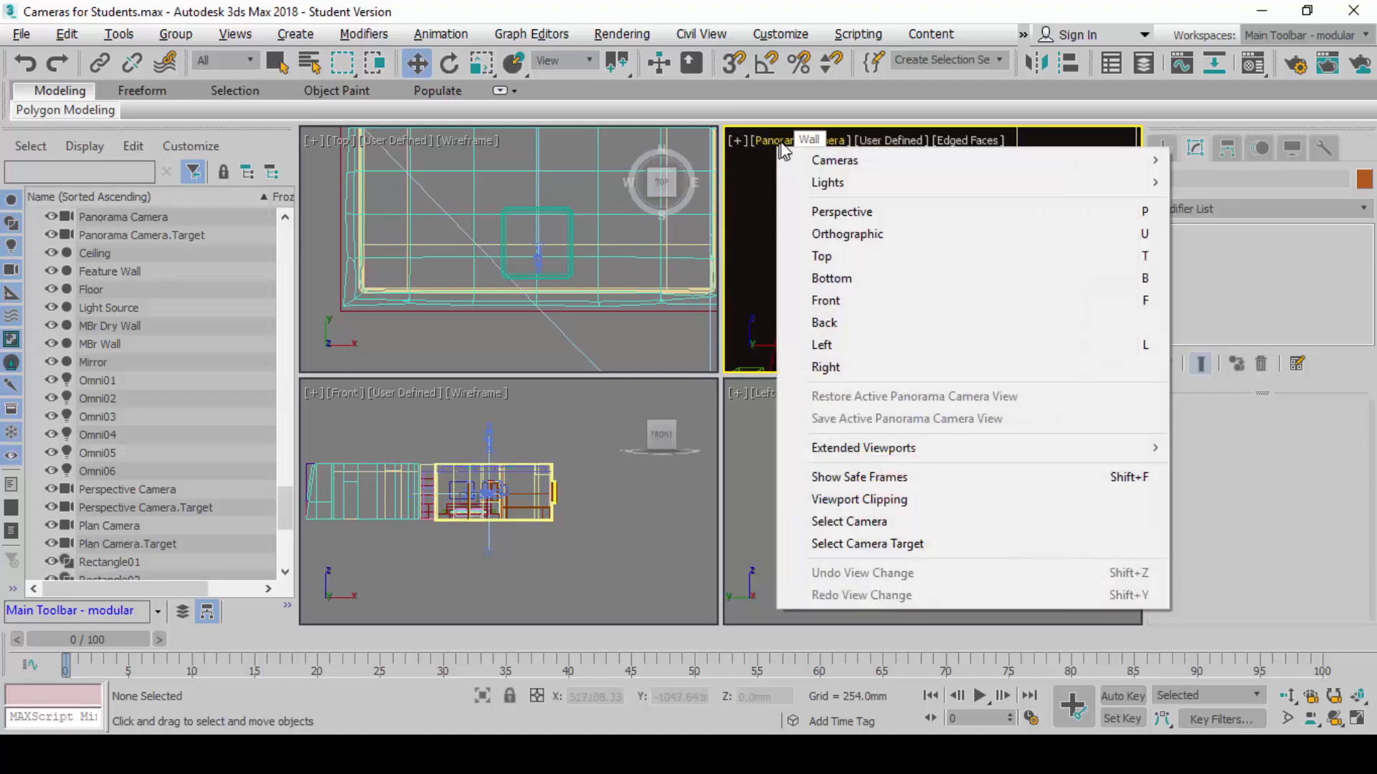
{"action": "mouse_move", "coordinate": [834, 159]}
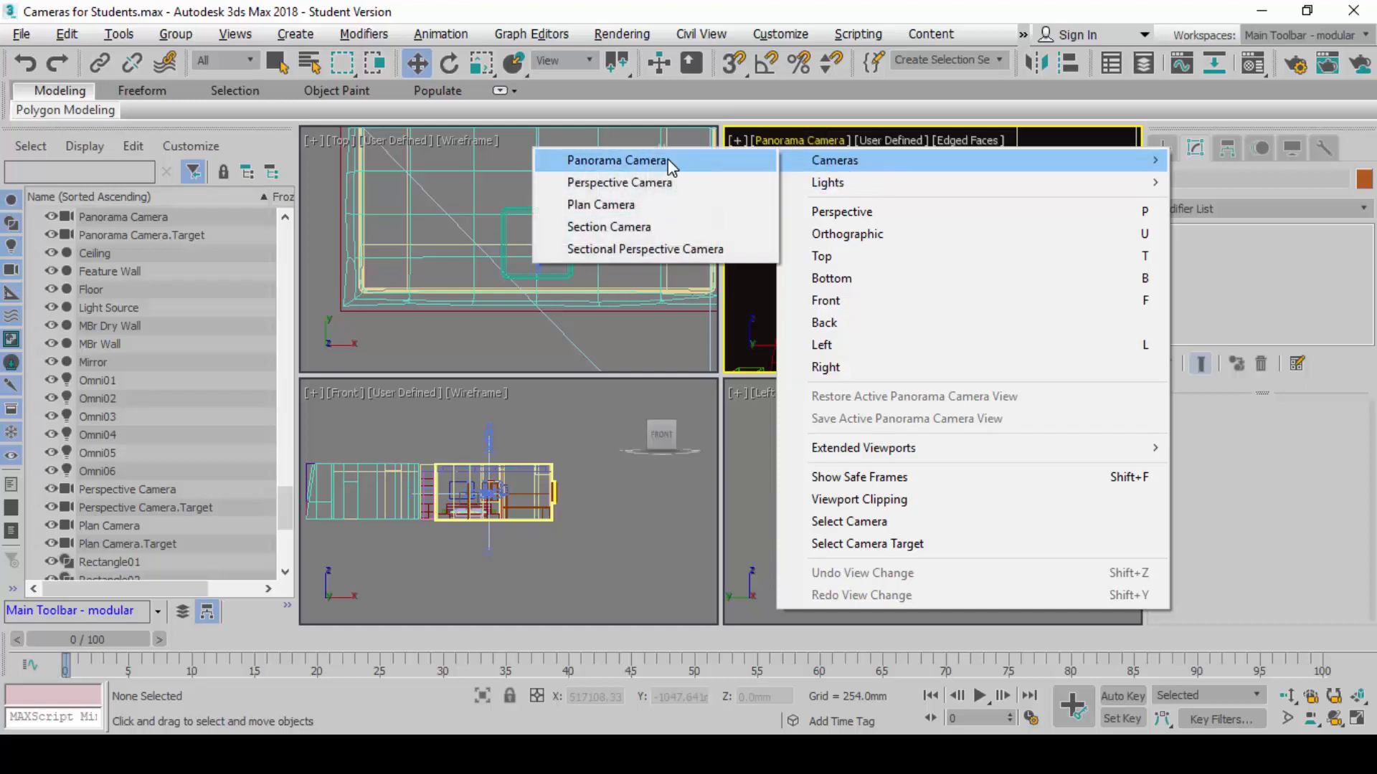
{"action": "left_click", "coordinate": [617, 160]}
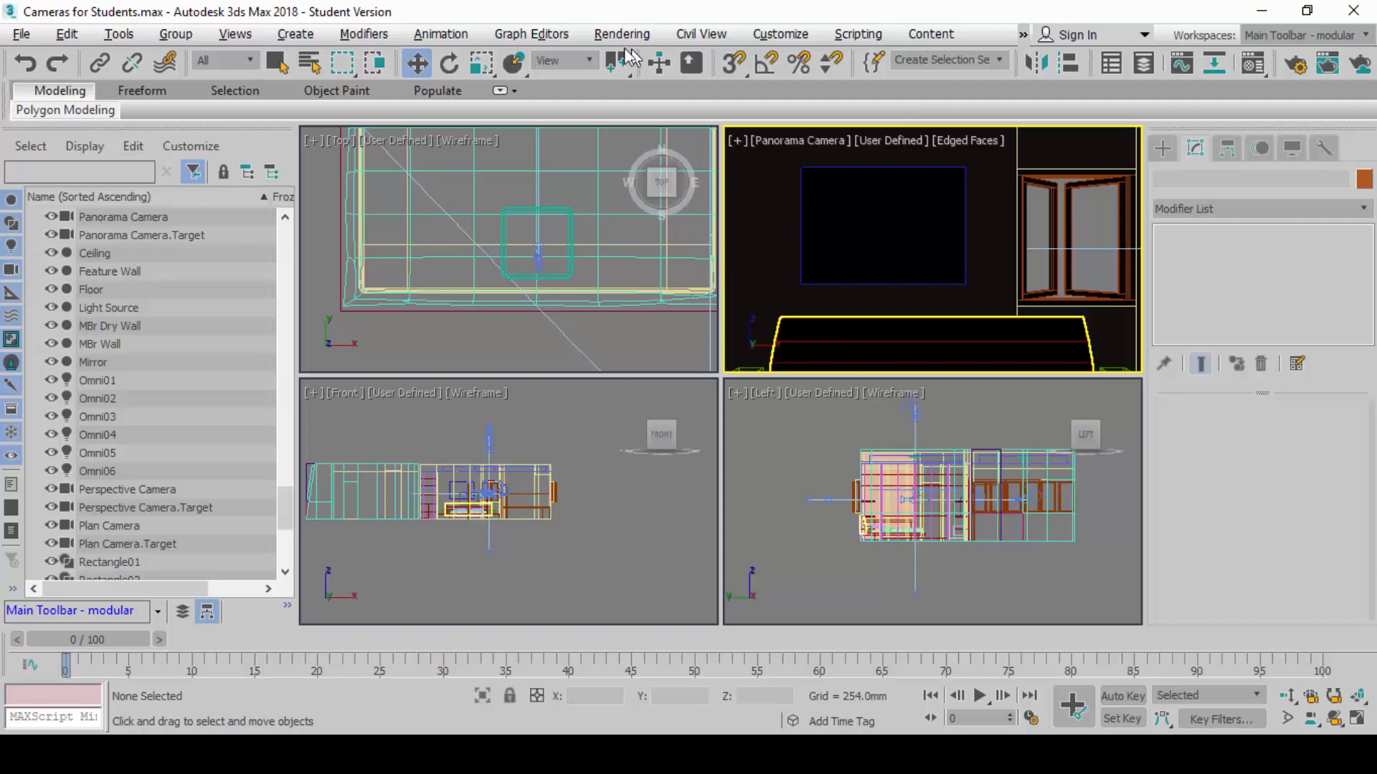
- Load the Panorama Exporter utility from the Rendering menu
{"action": "left_click", "coordinate": [621, 33]}
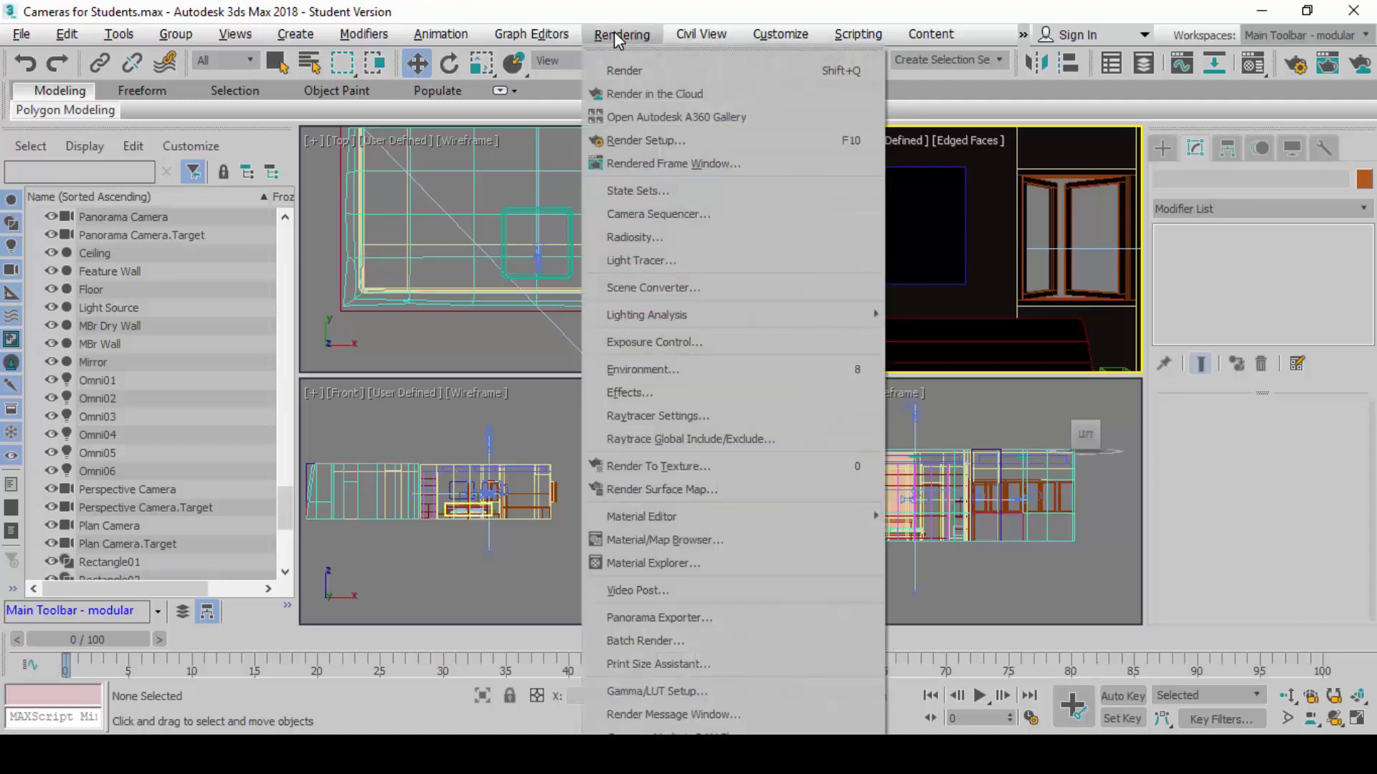
{"action": "mouse_move", "coordinate": [786, 401]}
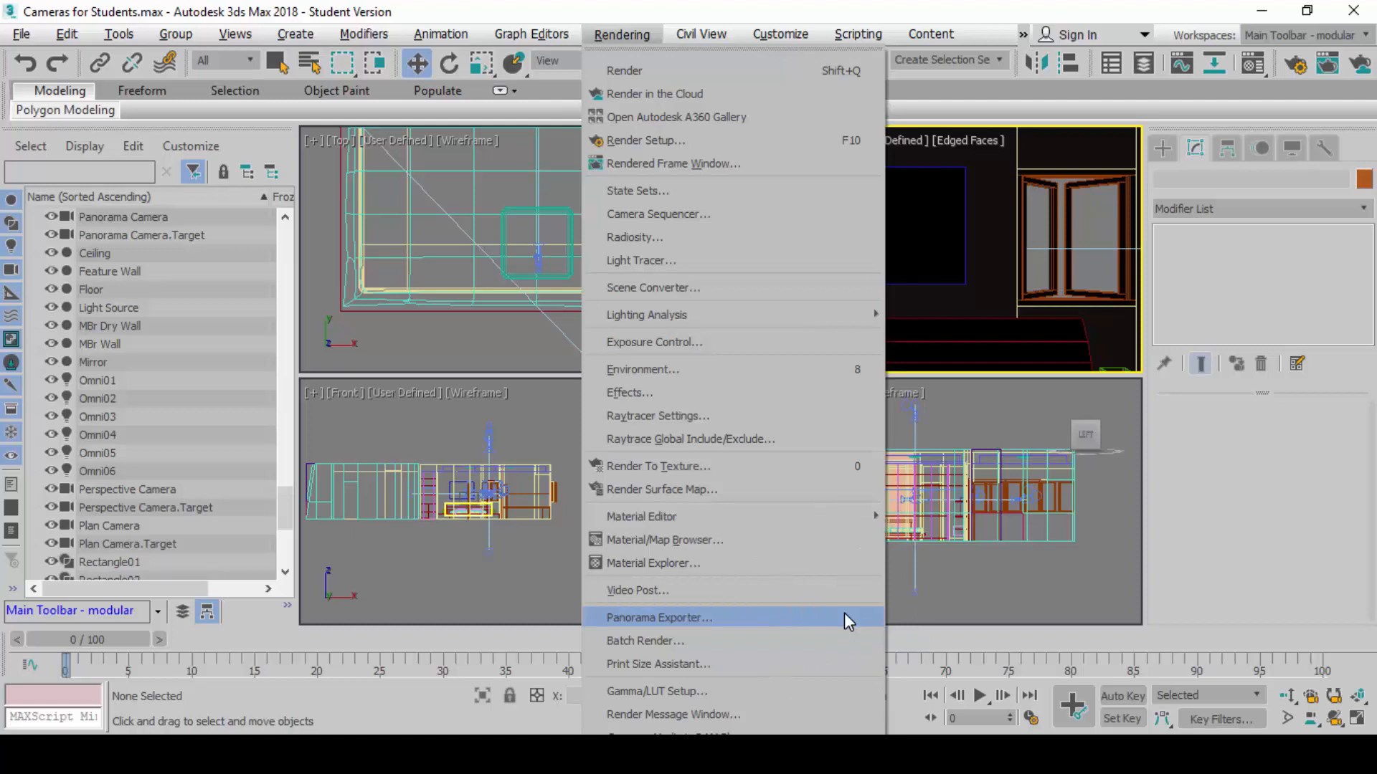
{"action": "left_click", "coordinate": [658, 617]}
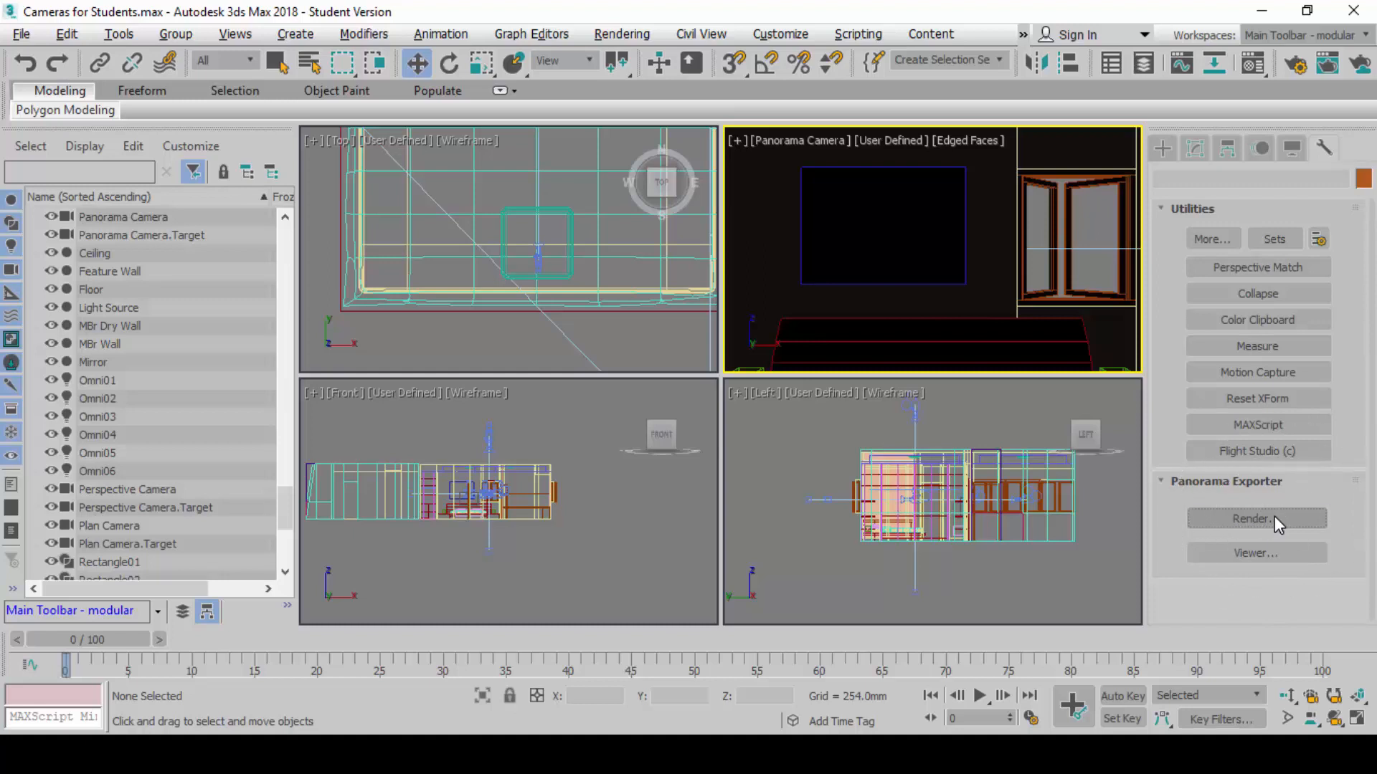
- Bring up the Panorama Exporter's Render Setup dialog and move it aside
{"action": "left_click", "coordinate": [1255, 519]}
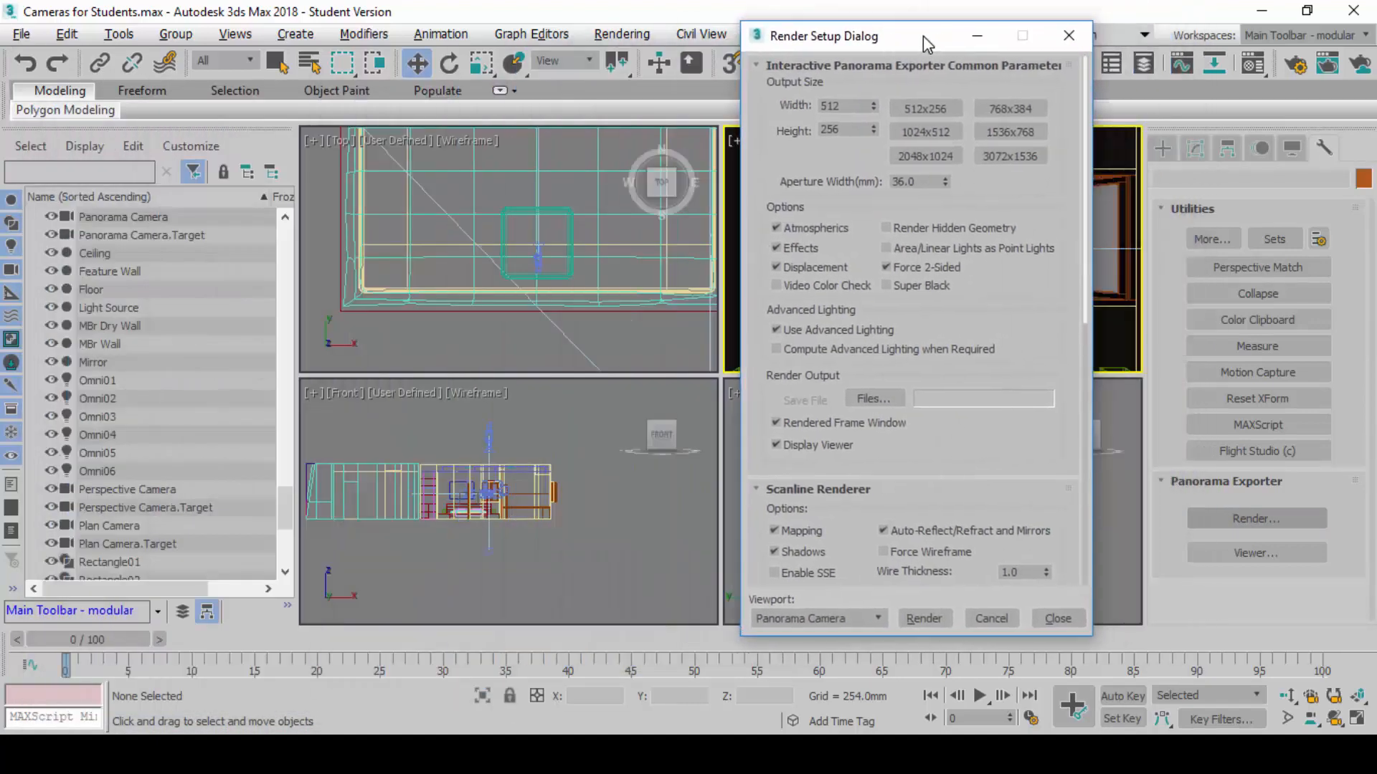
{"action": "mouse_move", "coordinate": [1196, 137]}
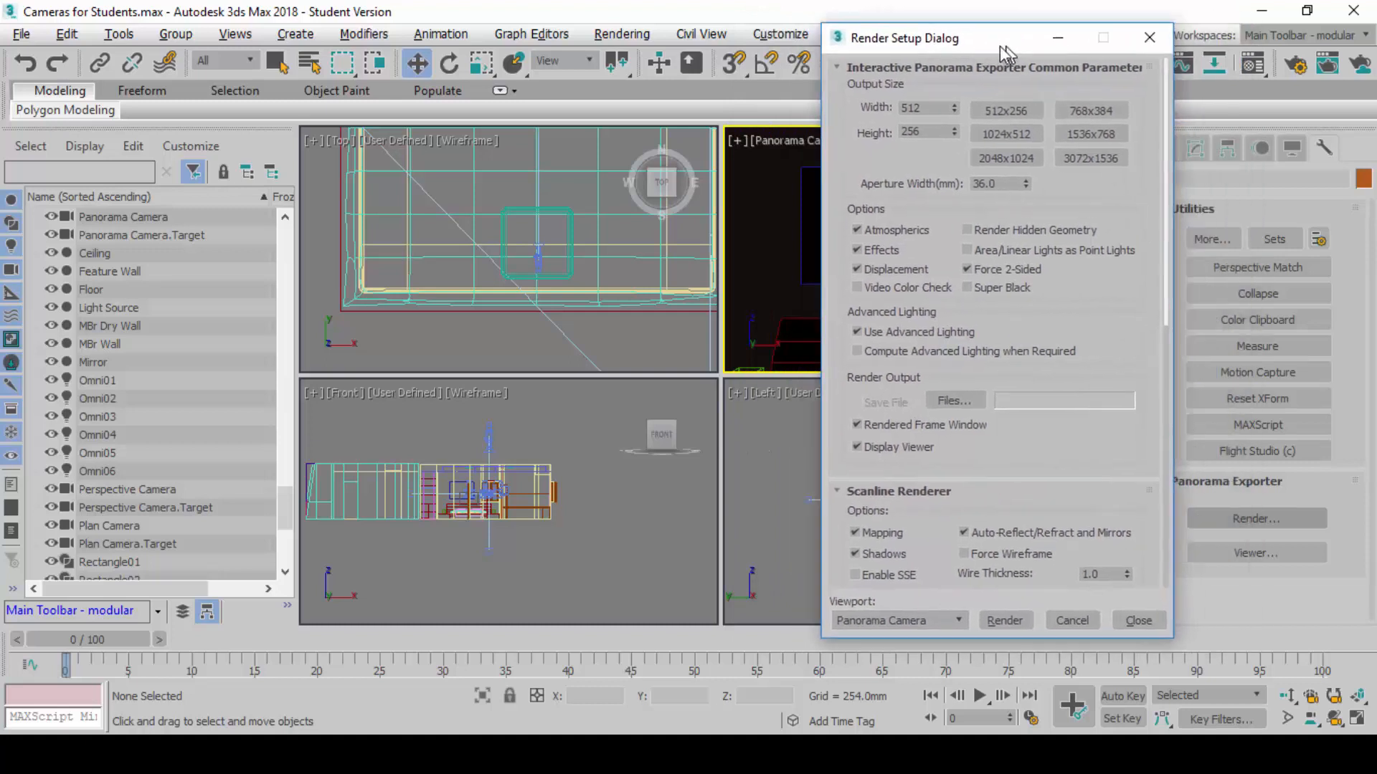
{"action": "left_click_drag", "start_coordinate": [1006, 37], "coordinate": [979, 42]}
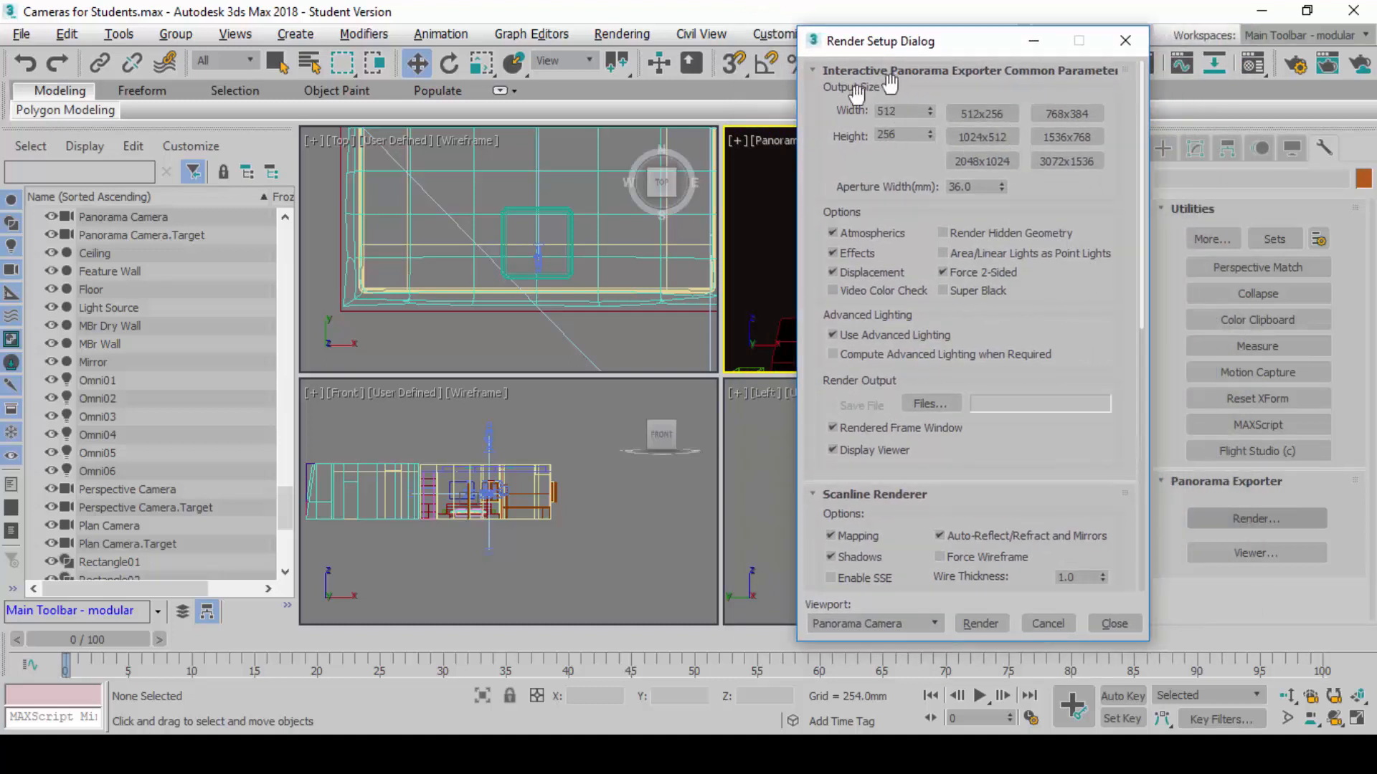
{"action": "mouse_move", "coordinate": [935, 126]}
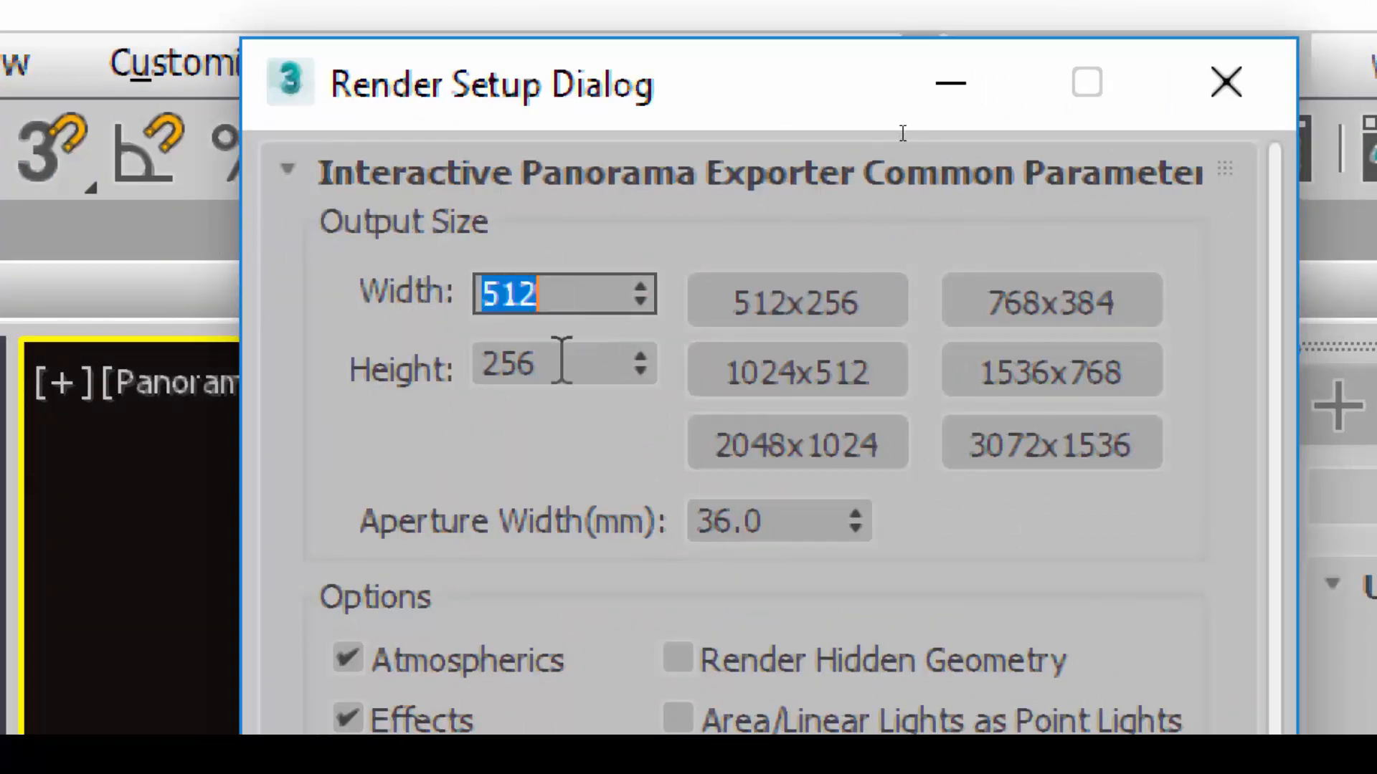
- Change the panorama output size to the 3072 × 1536 preset for the Panorama Camera viewport
{"action": "left_click", "coordinate": [526, 366]}
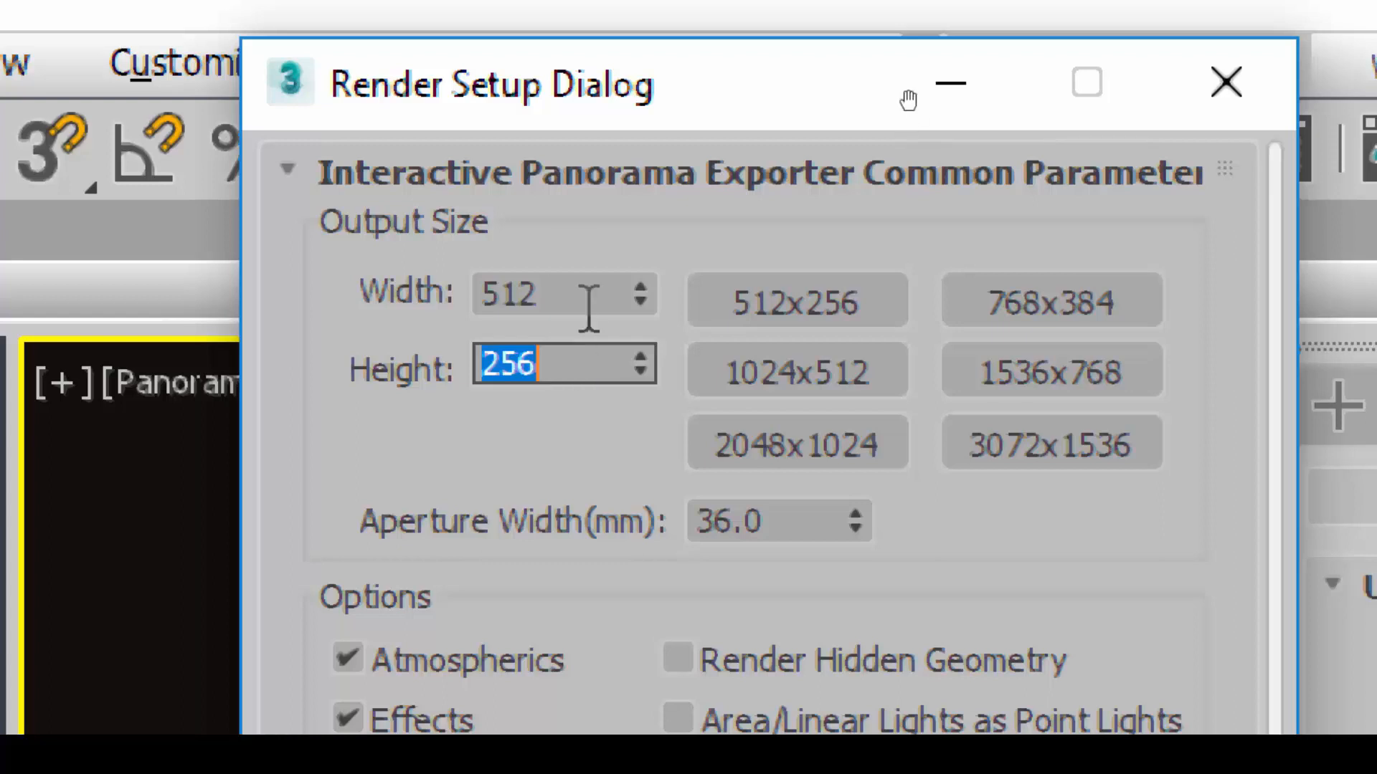
{"action": "type", "text": "100"}
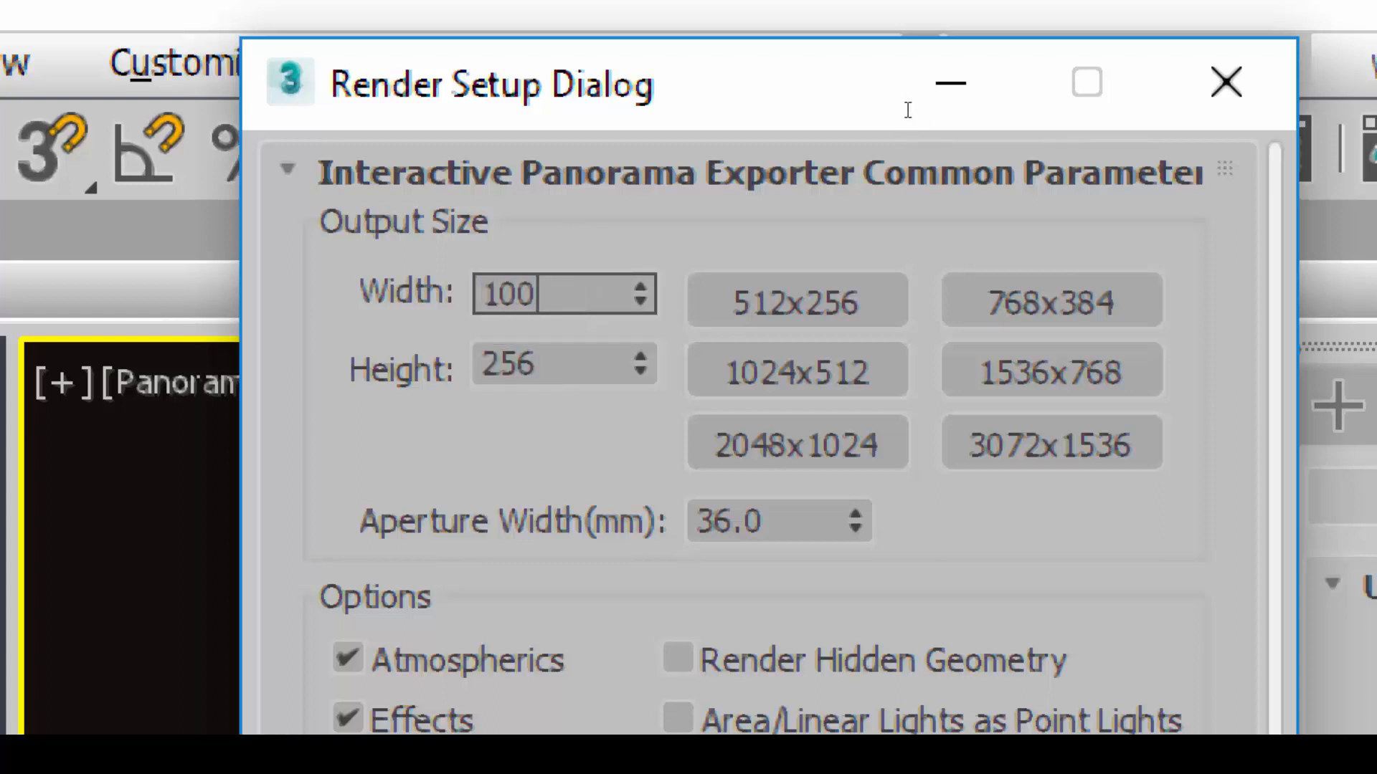
{"action": "type", "text": "10000"}
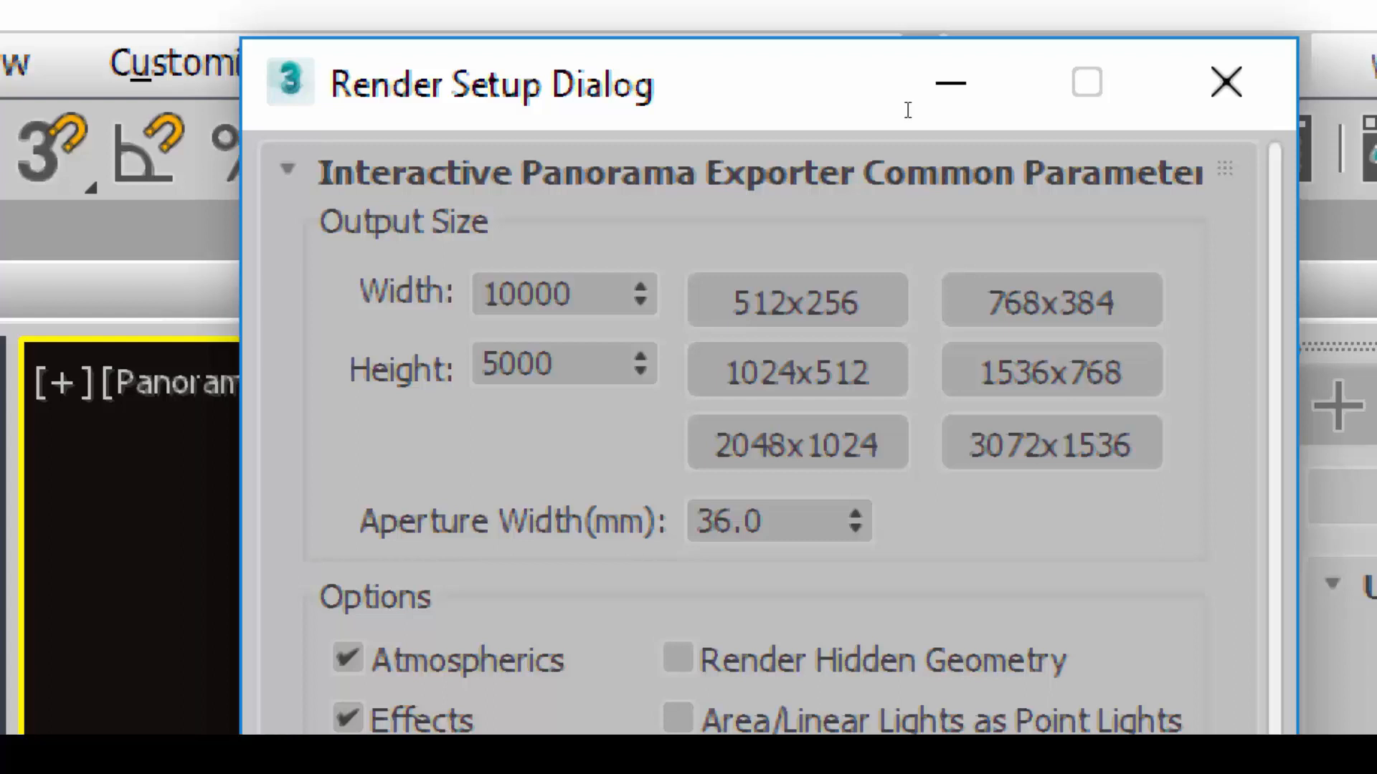
{"action": "left_click", "coordinate": [1049, 443]}
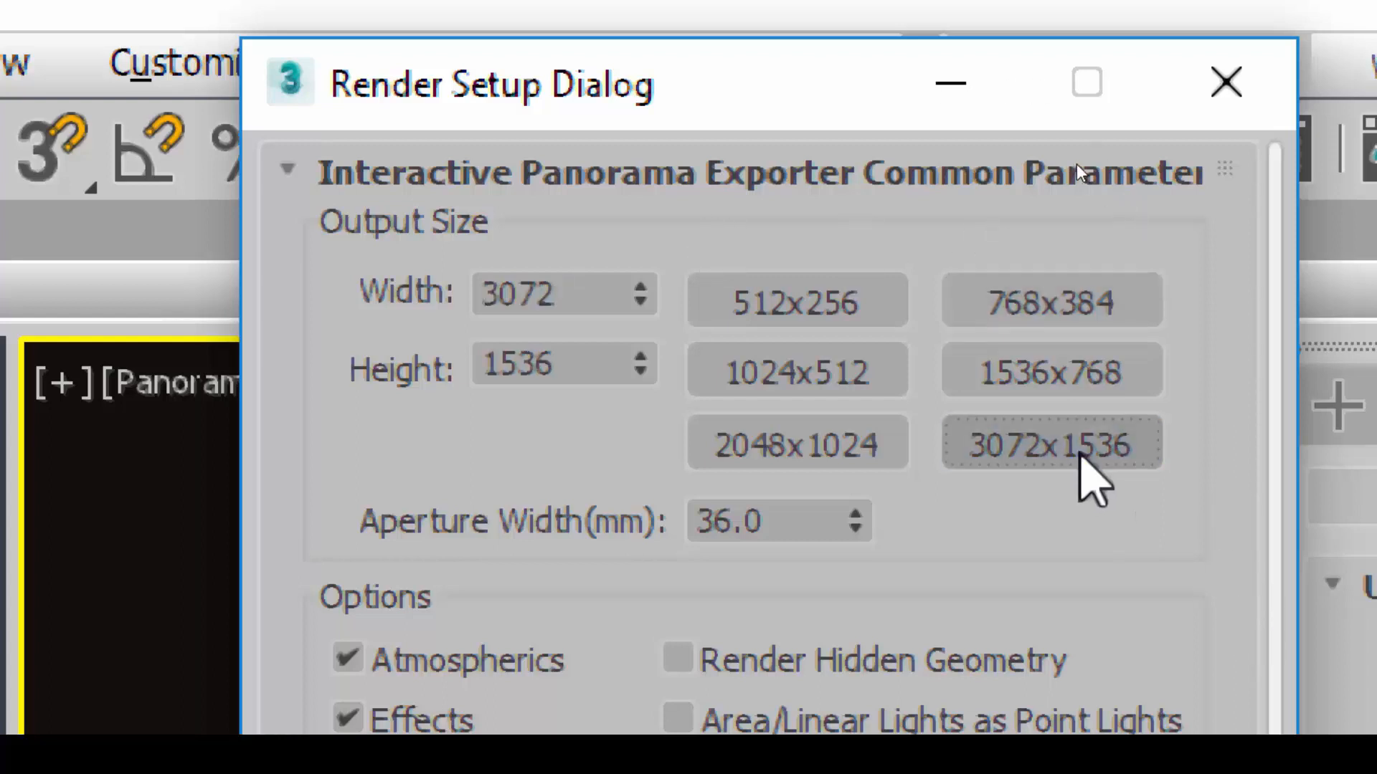
{"action": "left_click", "coordinate": [1050, 443]}
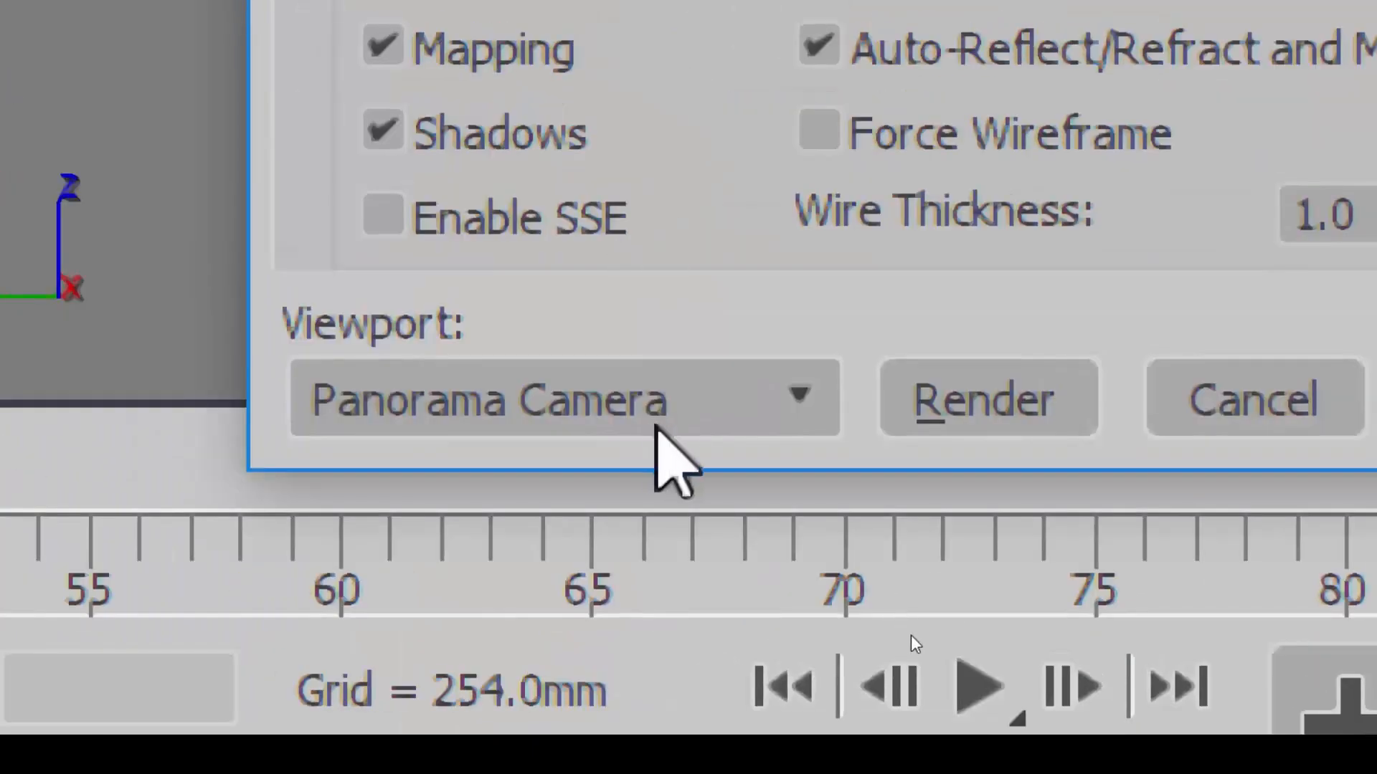
{"action": "mouse_move", "coordinate": [764, 430]}
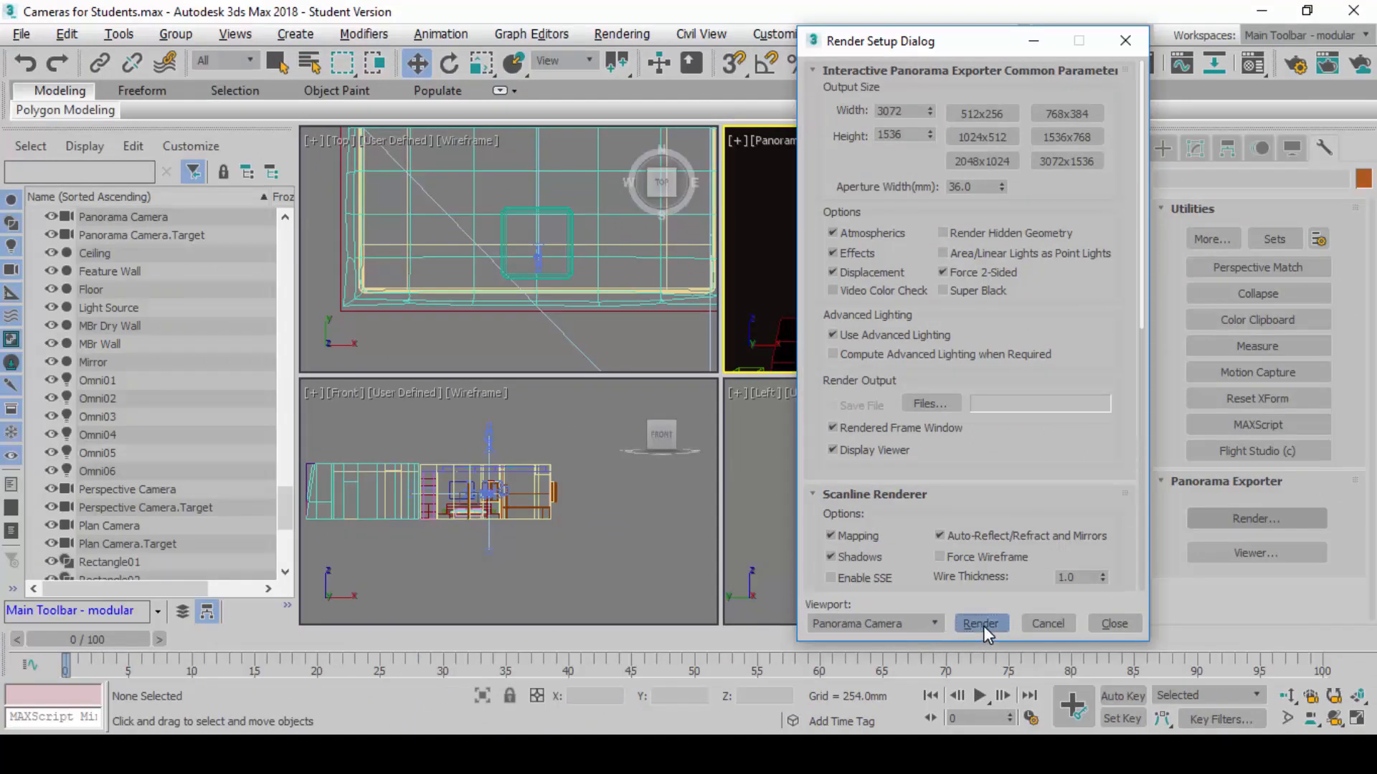
- Render the bedroom panorama from Panorama Camera at 3072 × 1536 into the Panorama Exporter Viewer
{"action": "left_click", "coordinate": [981, 624]}
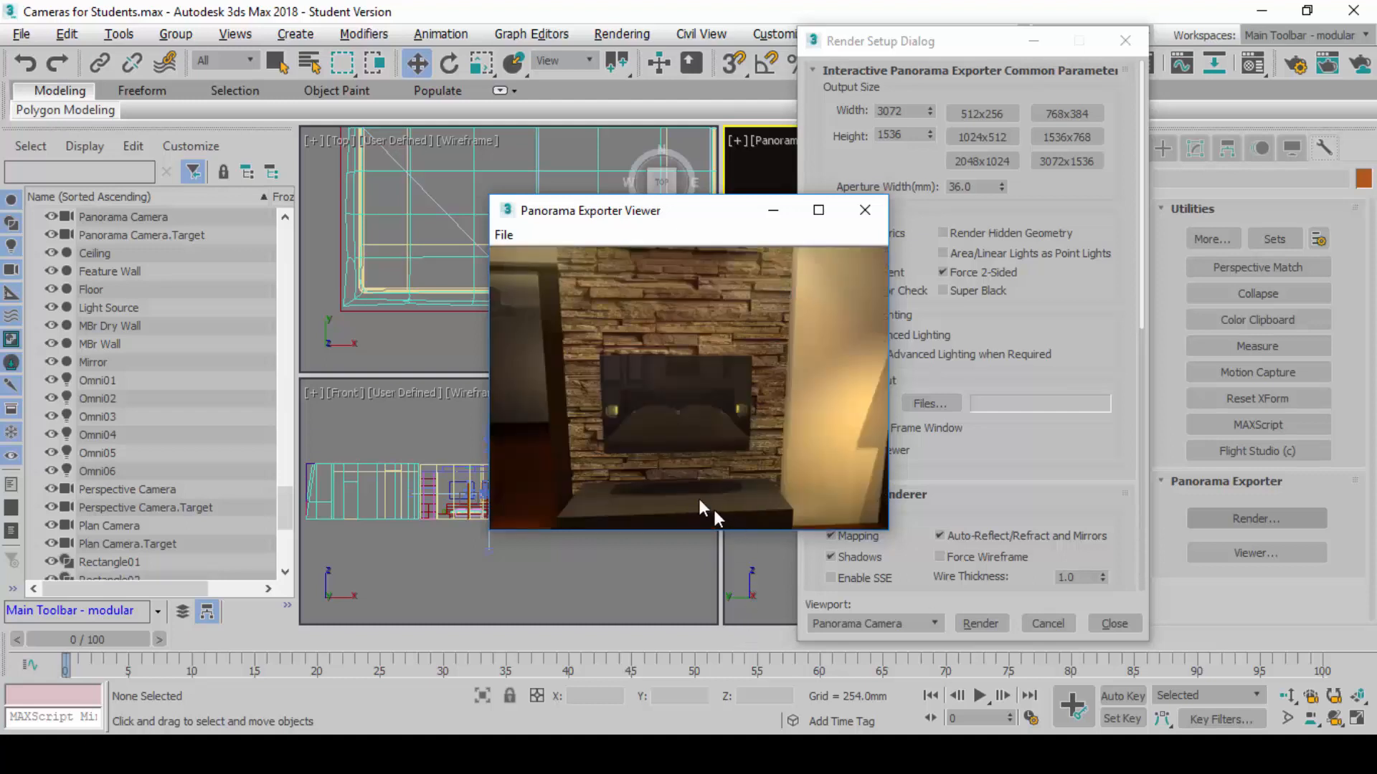
{"action": "mouse_move", "coordinate": [661, 378]}
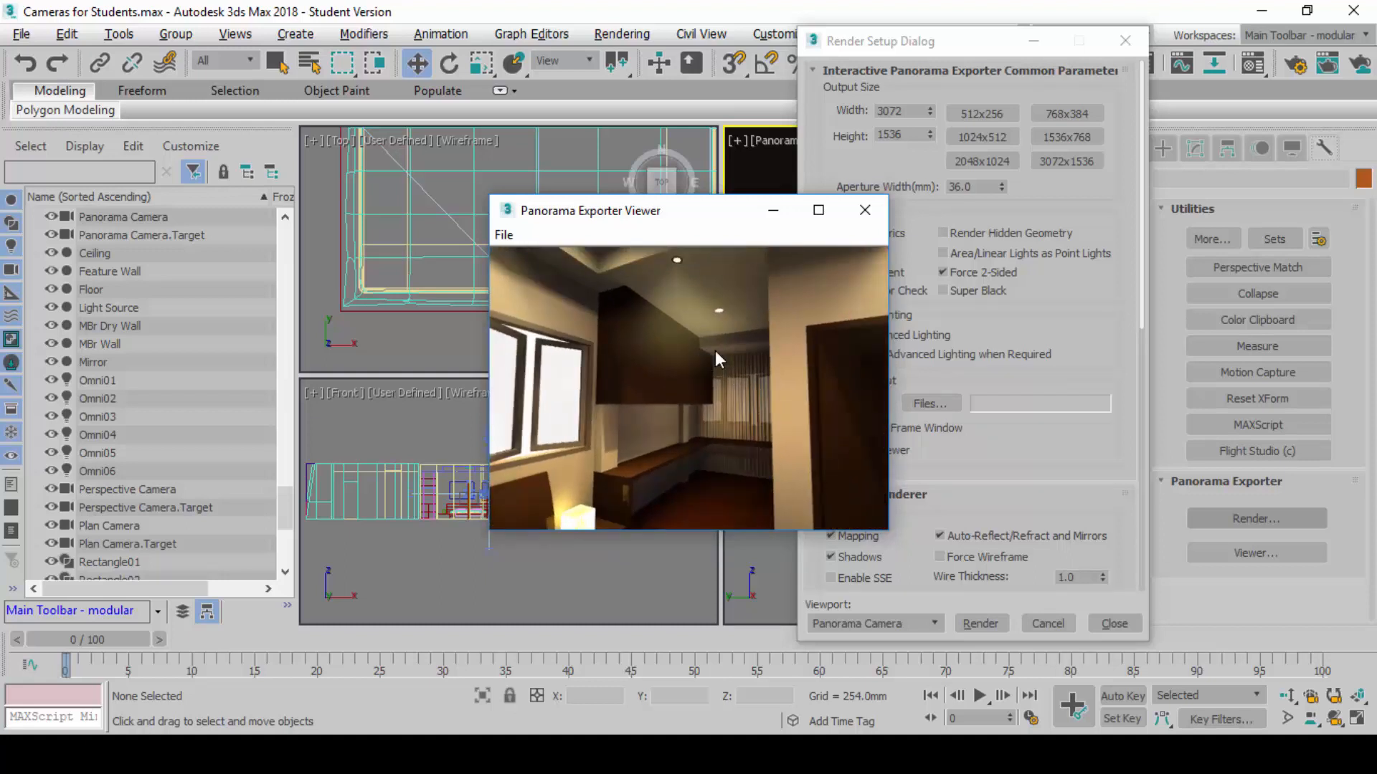
{"action": "mouse_move", "coordinate": [720, 342]}
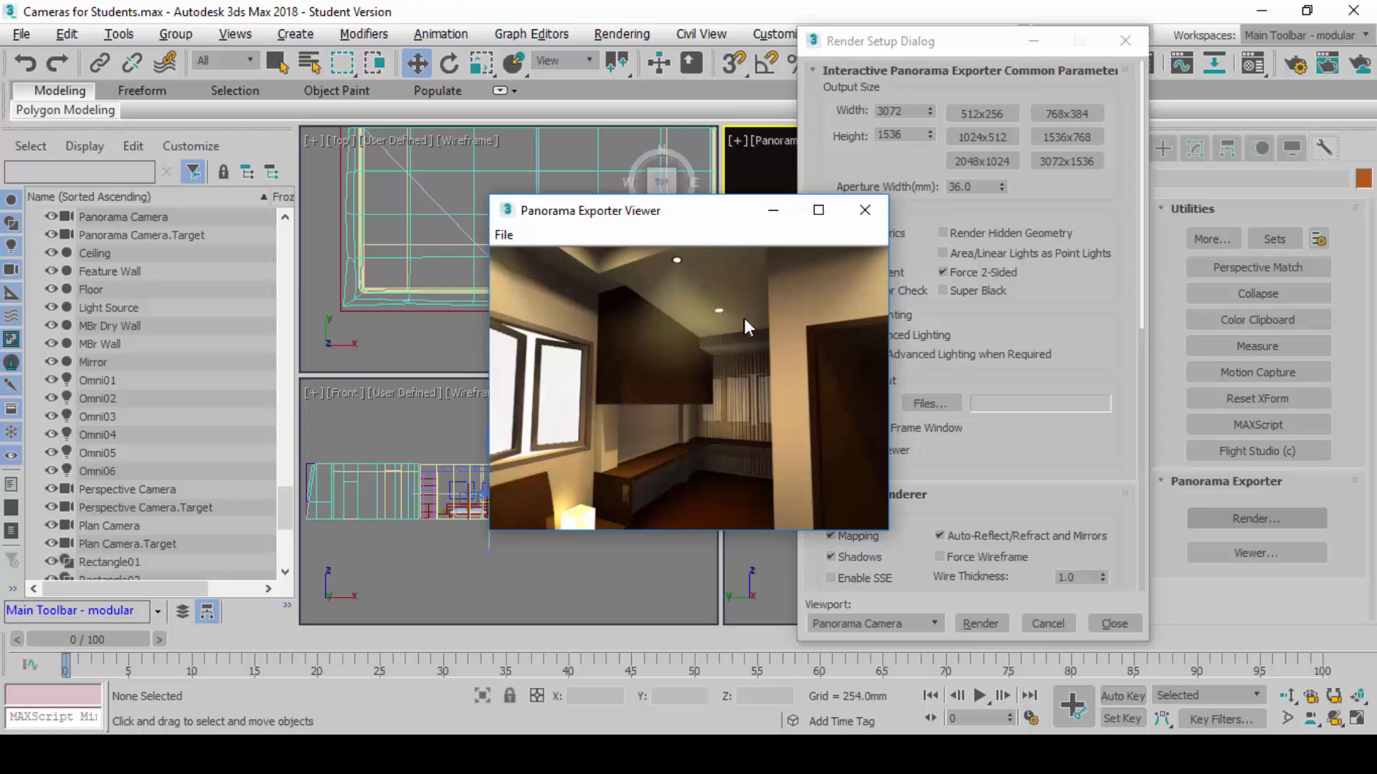
- Start an Export Sphere of the rendered panorama, reaching the Spherical Map Output File dialog
{"action": "left_click", "coordinate": [504, 234]}
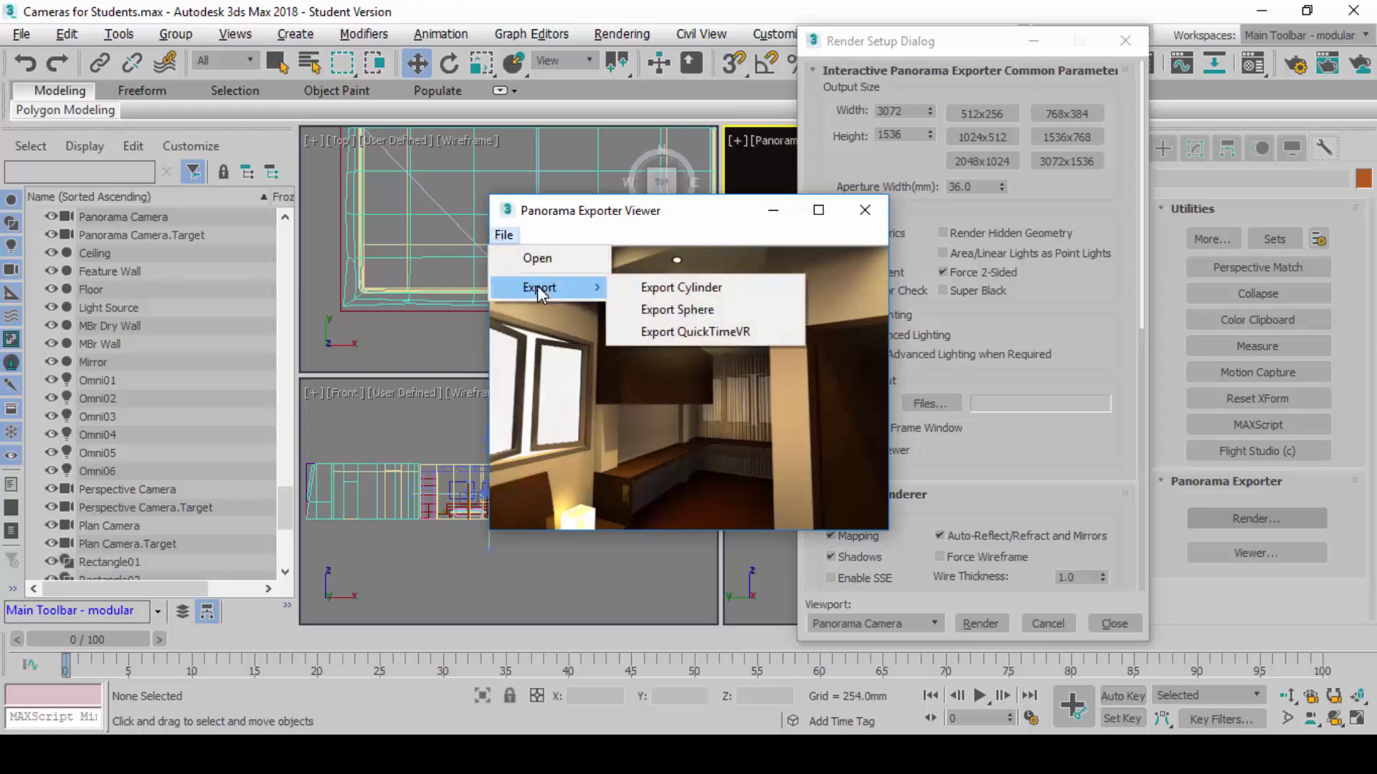
{"action": "mouse_move", "coordinate": [675, 310]}
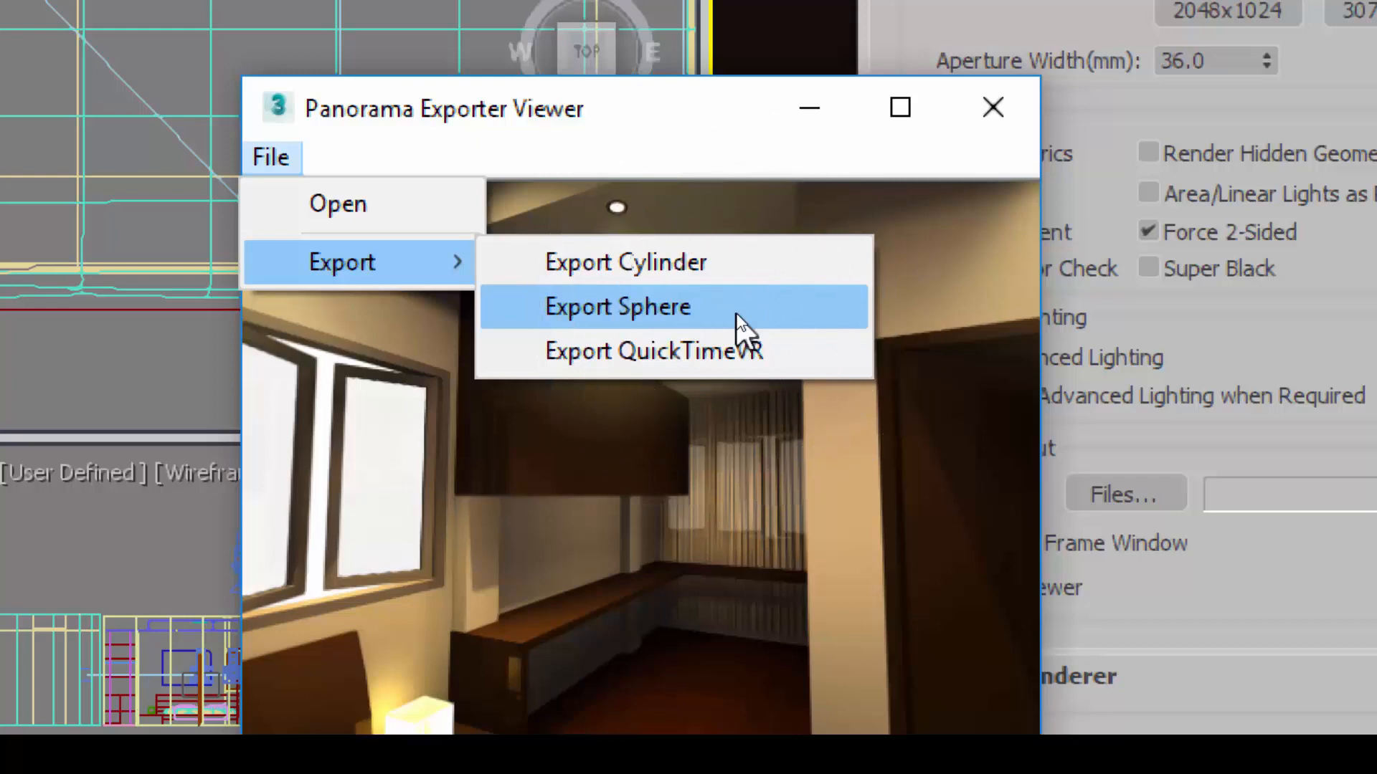
{"action": "left_click", "coordinate": [616, 307]}
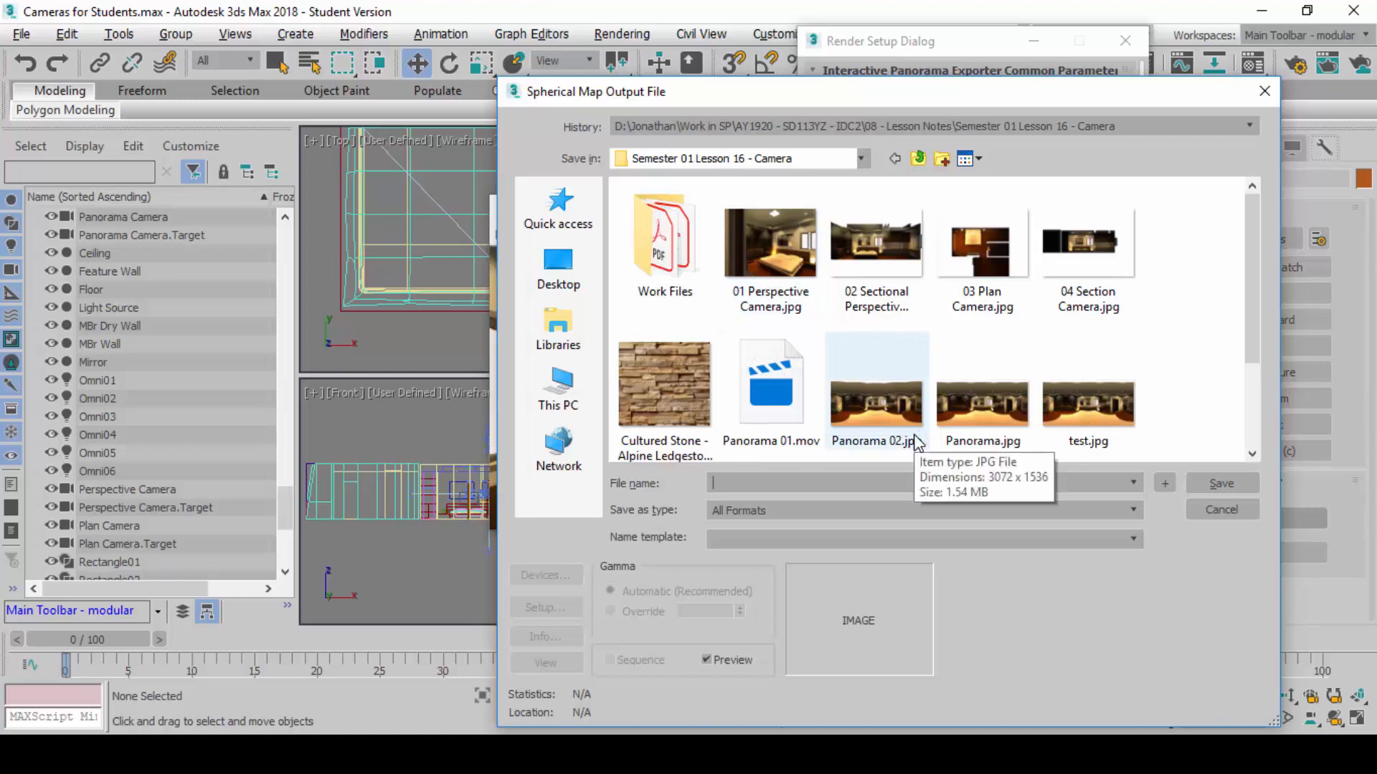
- Save the spherical panorama as 05 Panorama Camera in JPEG format
{"action": "type", "text": "05 Panorama C"}
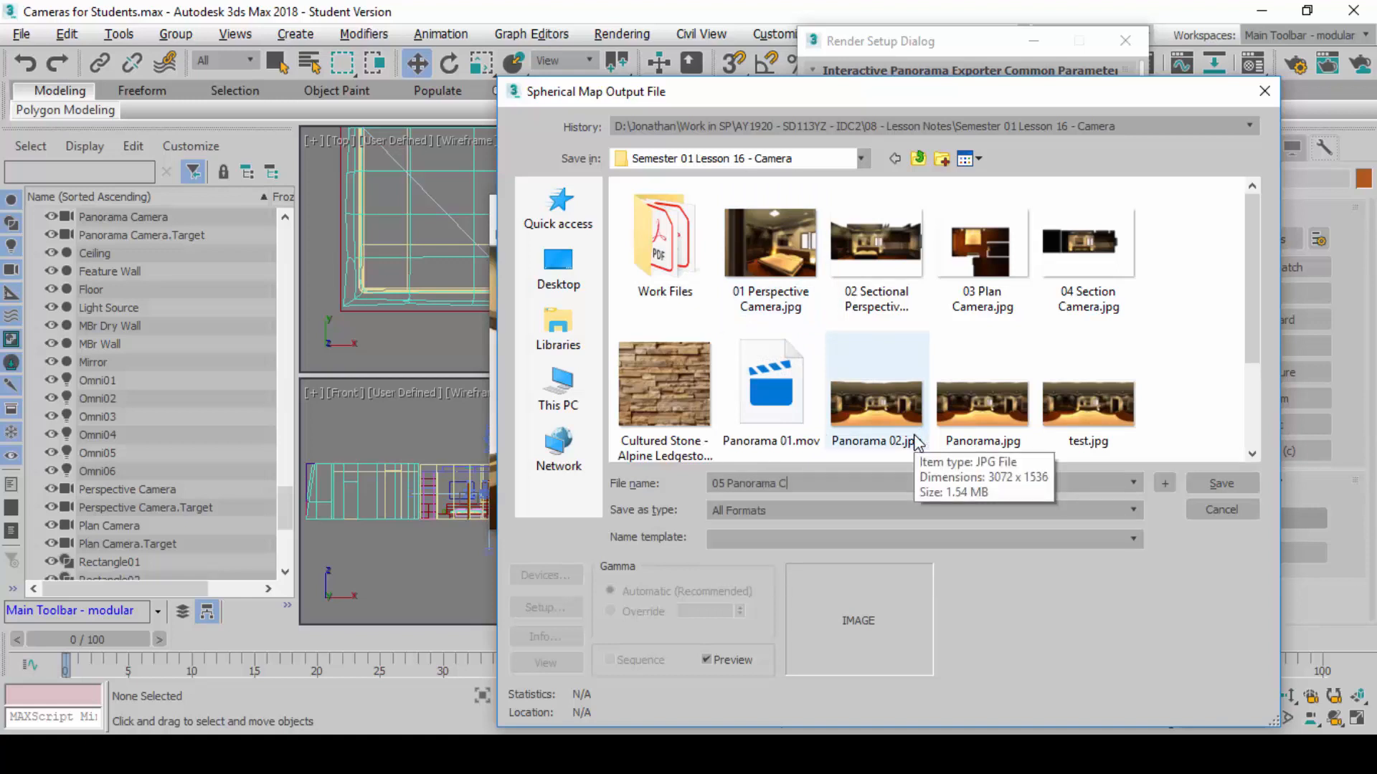
{"action": "type", "text": "amaera"}
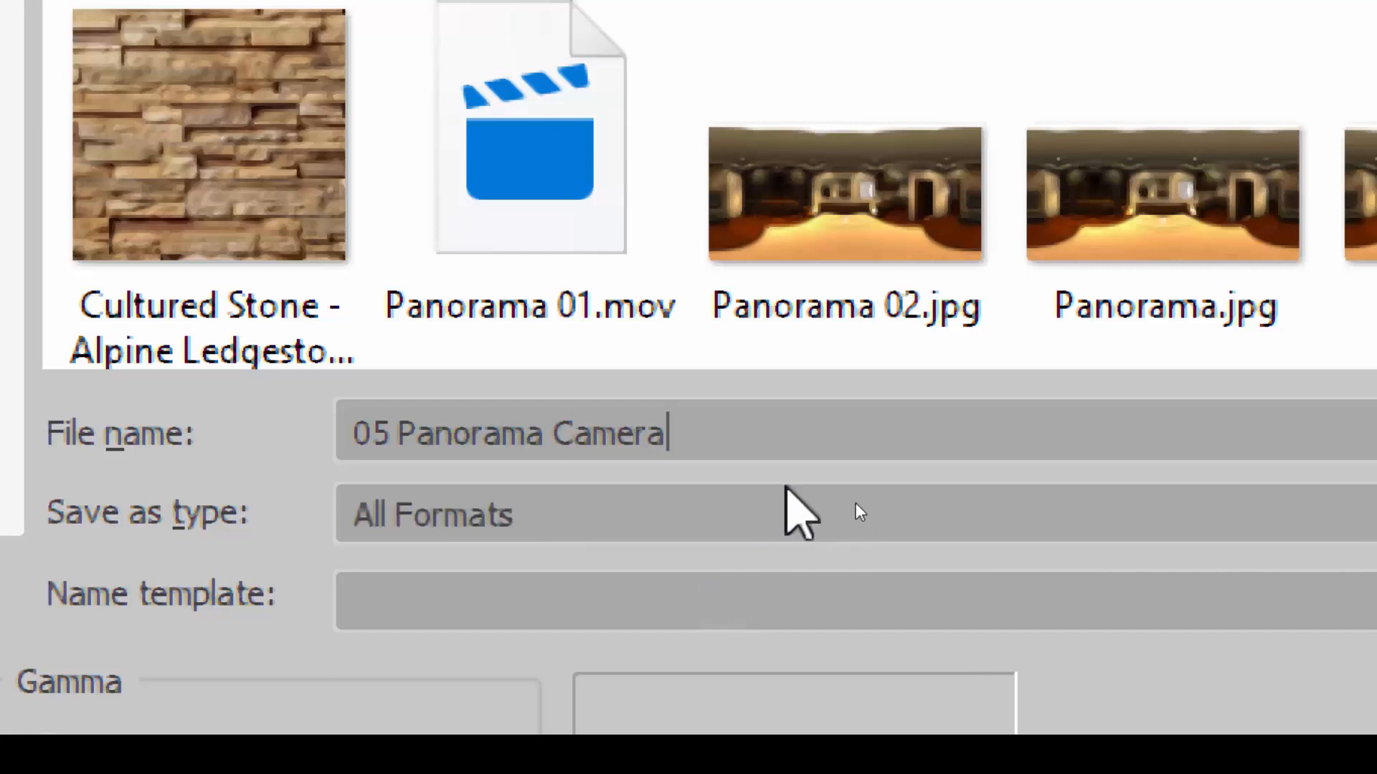
{"action": "left_click", "coordinate": [431, 515]}
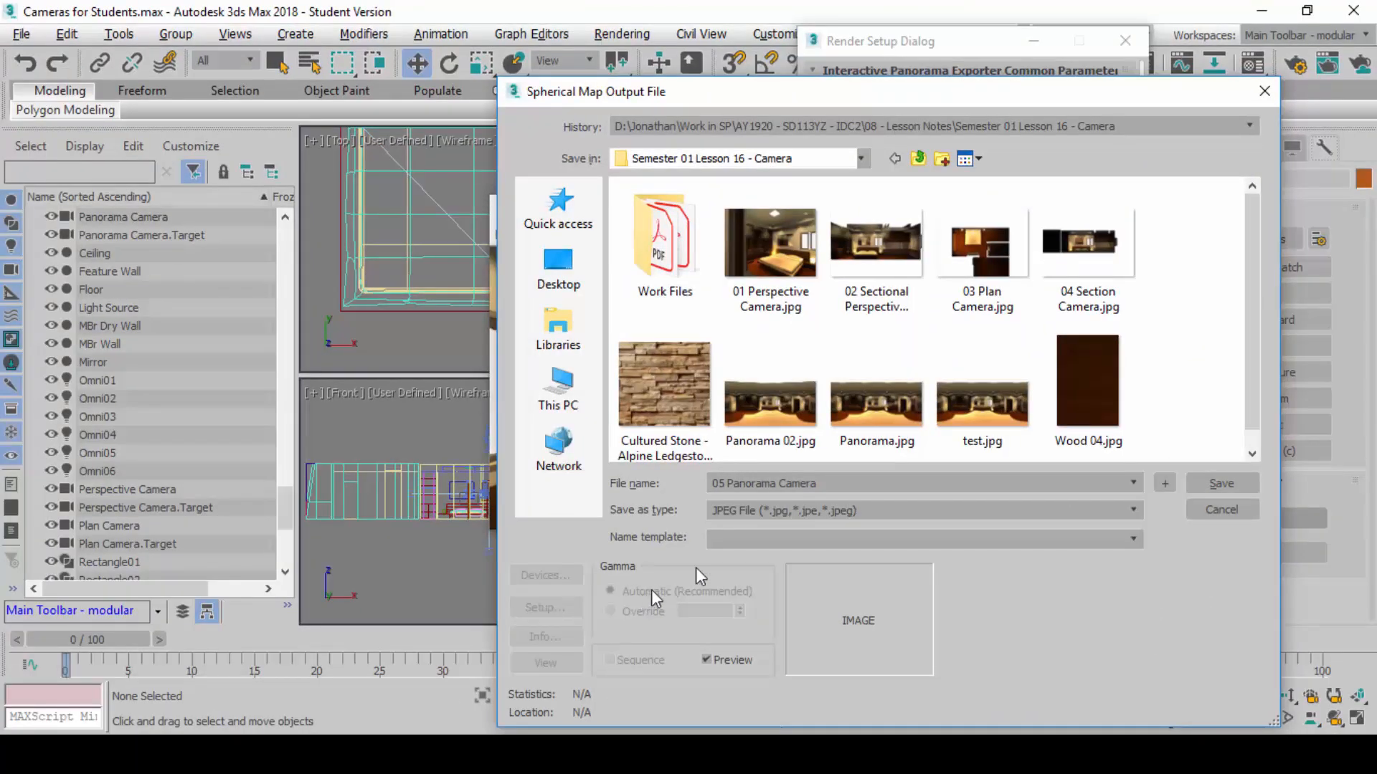
{"action": "left_click", "coordinate": [545, 606]}
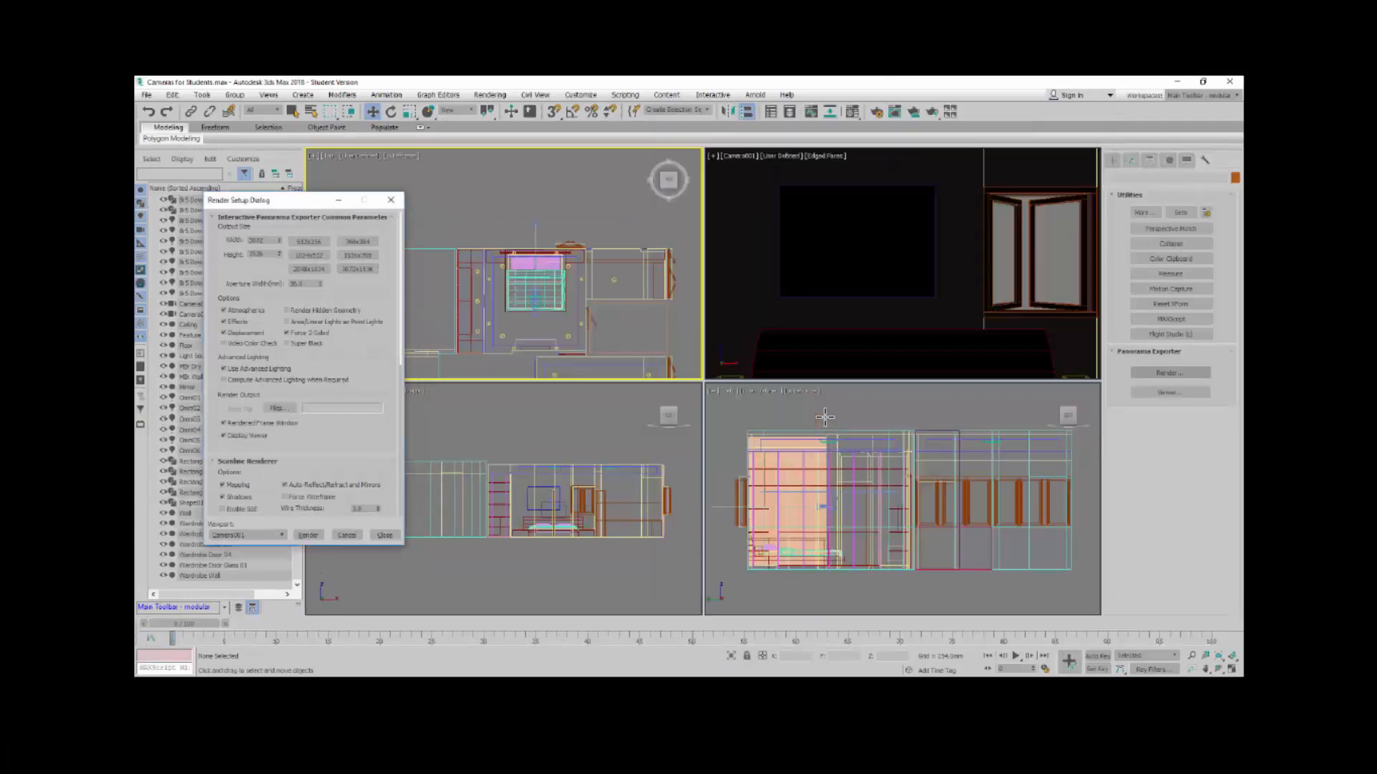
- View the exported 05 Panorama Camera.jpg as a flat 360-degree equirectangular image
{"action": "left_click", "coordinate": [308, 535]}
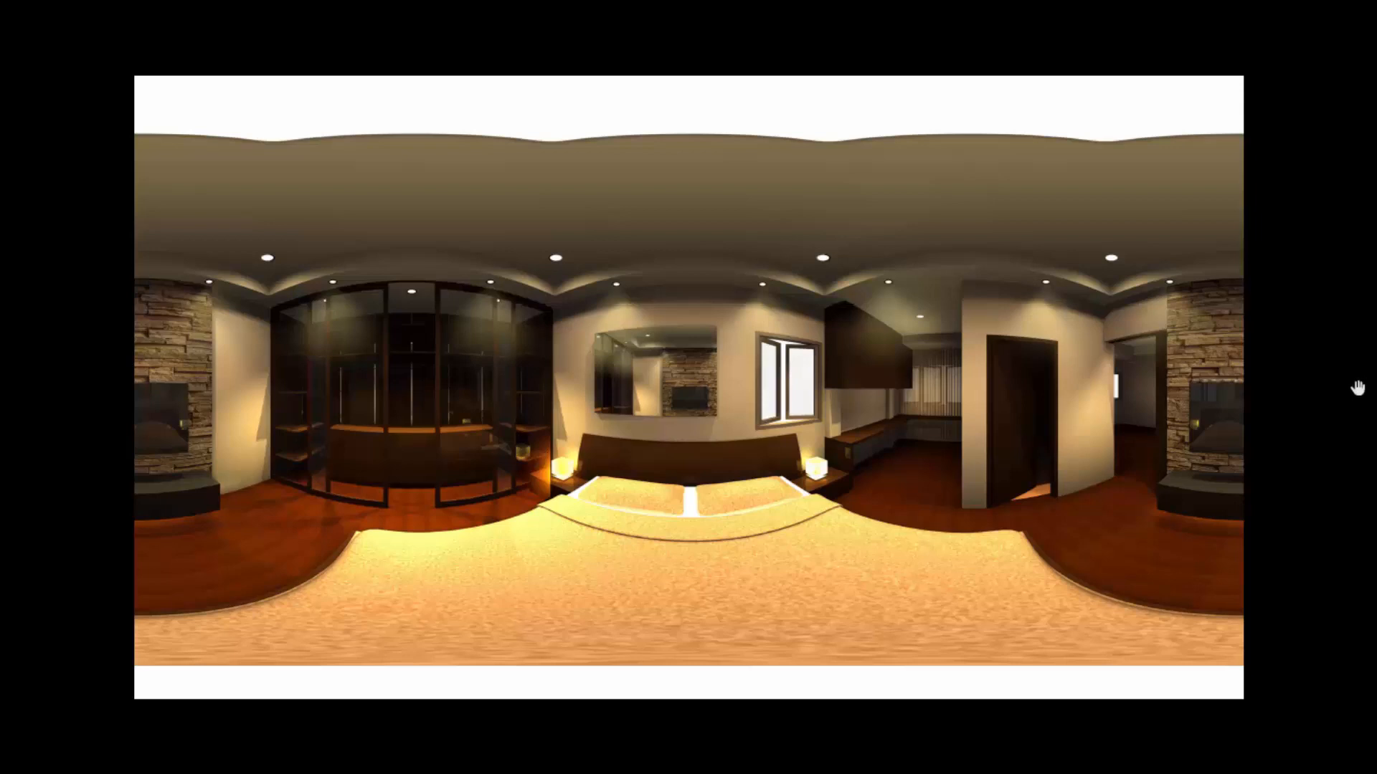
{"action": "mouse_move", "coordinate": [1355, 387]}
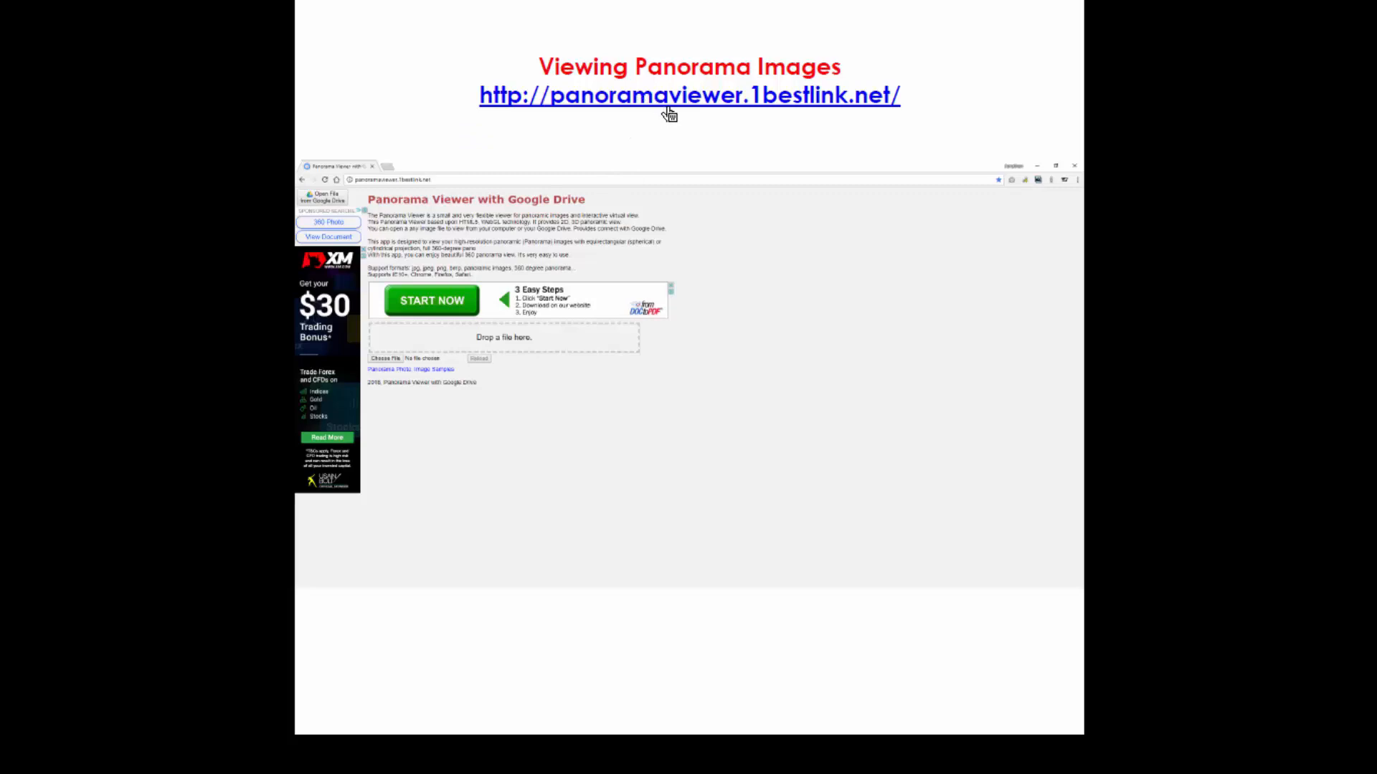
{"action": "mouse_move", "coordinate": [670, 112]}
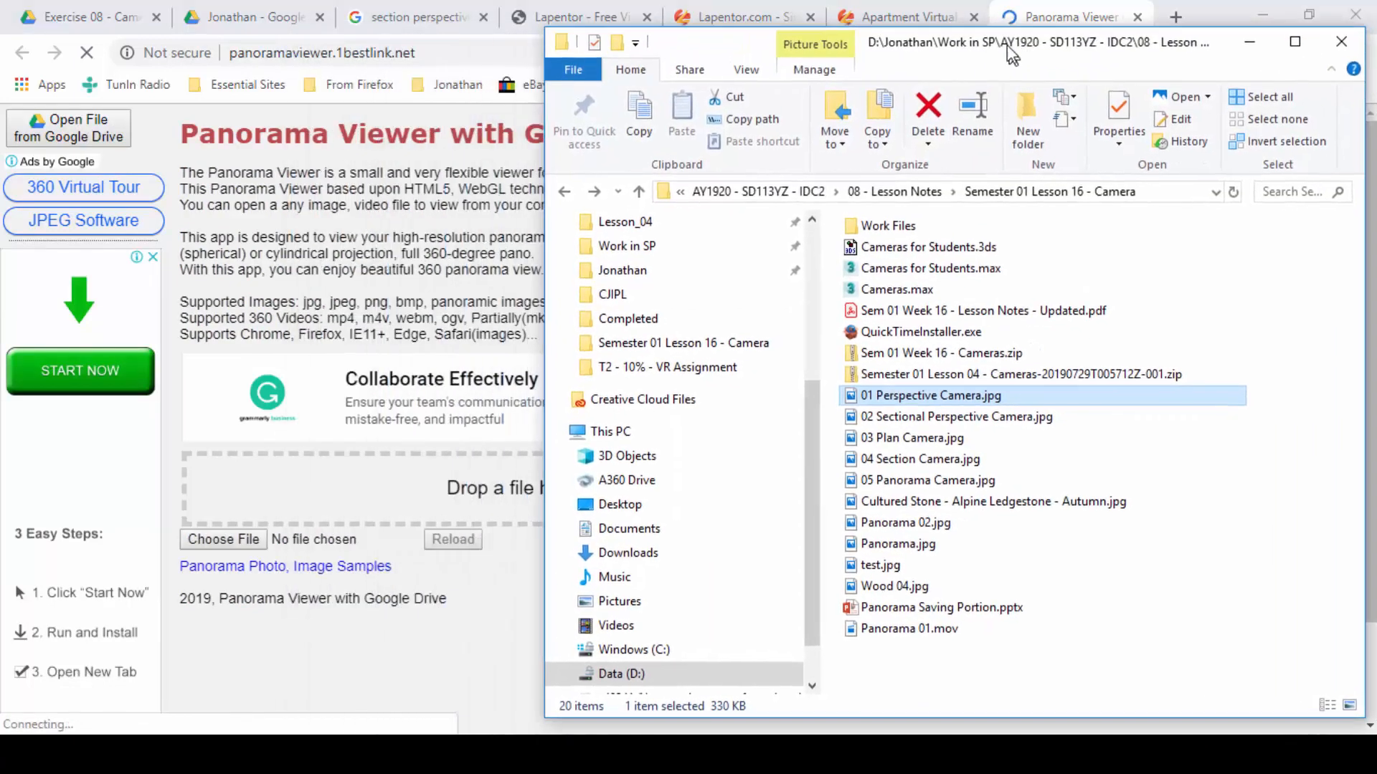
- Load 05 Panorama Camera.jpg into the online Panorama Viewer as an interactive 360-degree view
{"action": "left_click", "coordinate": [921, 467]}
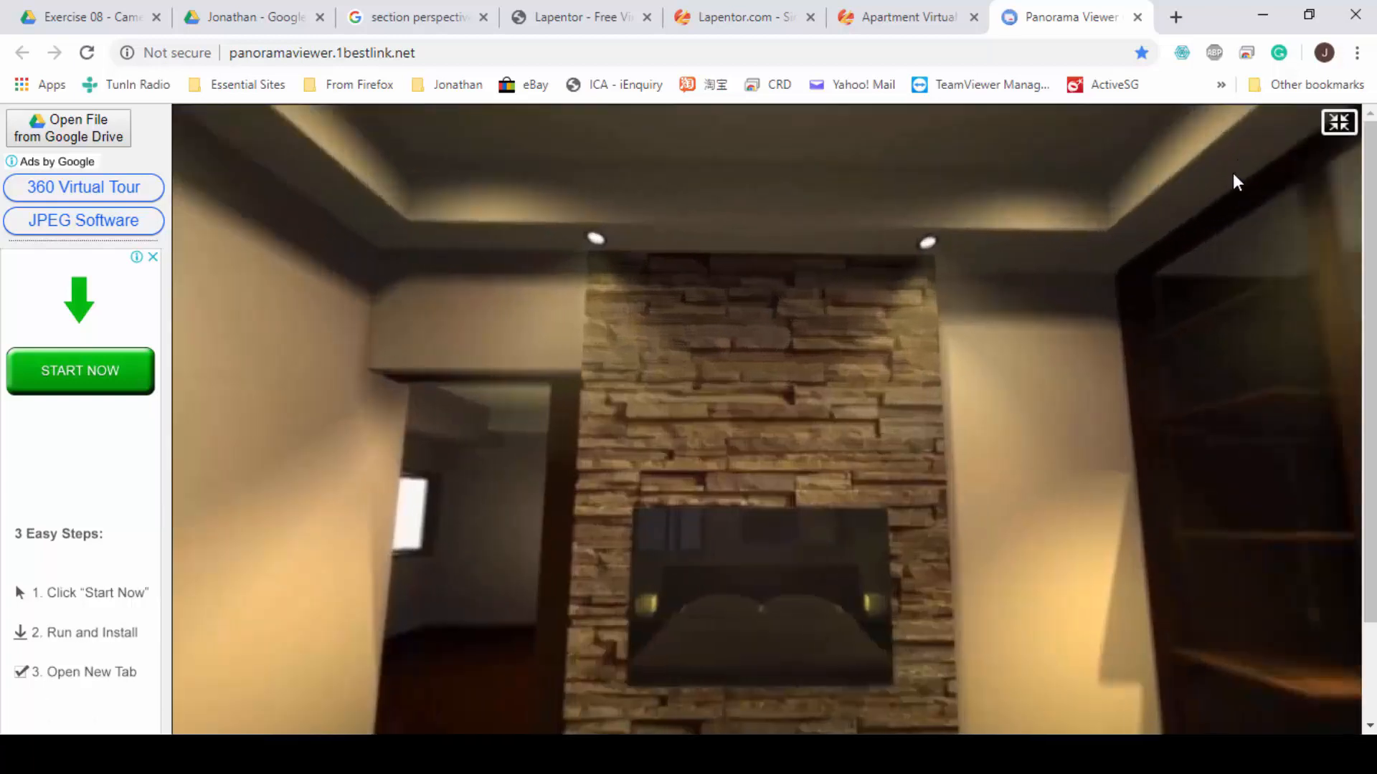
- Go full screen and turn the bedroom view past the stone wall toward the window and doorway
{"action": "key", "text": "f11"}
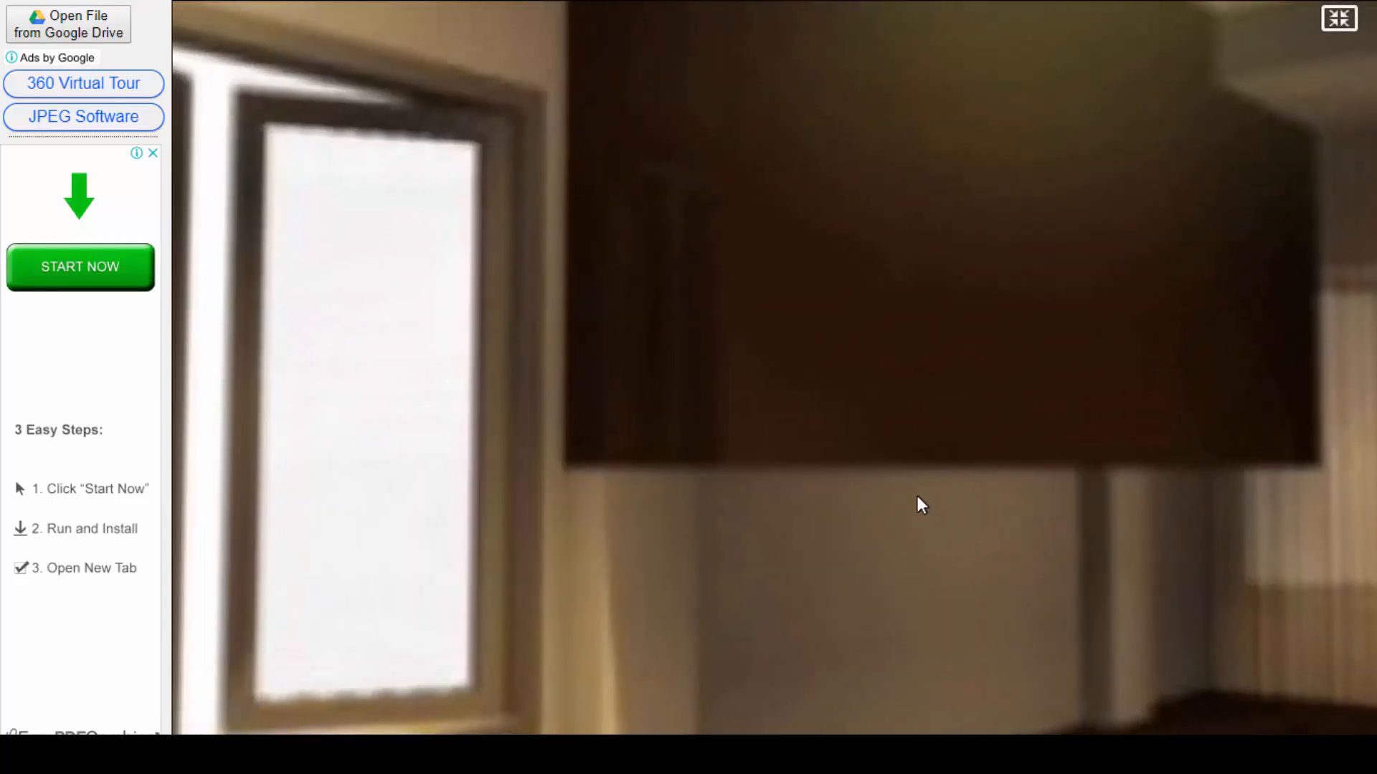
{"action": "left_click_drag", "start_coordinate": [922, 505], "coordinate": [965, 406]}
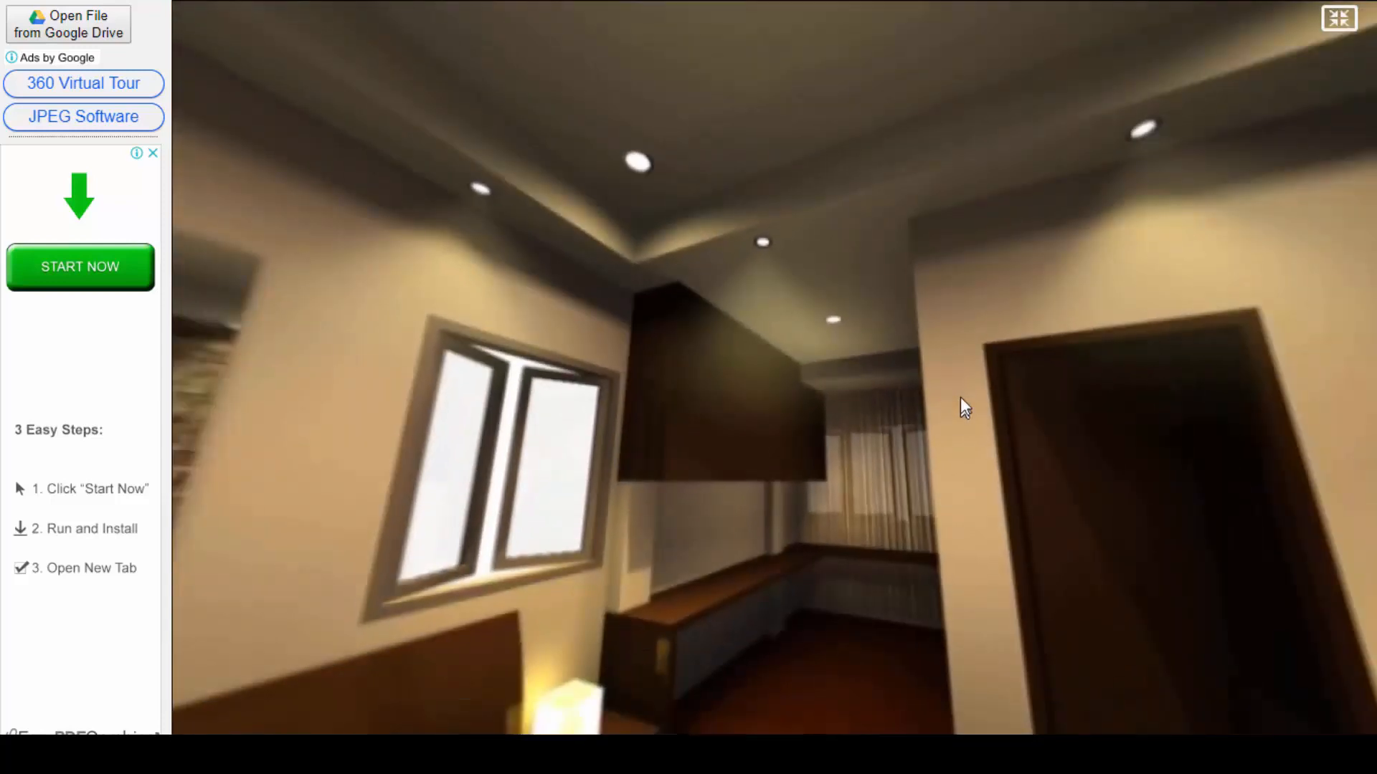